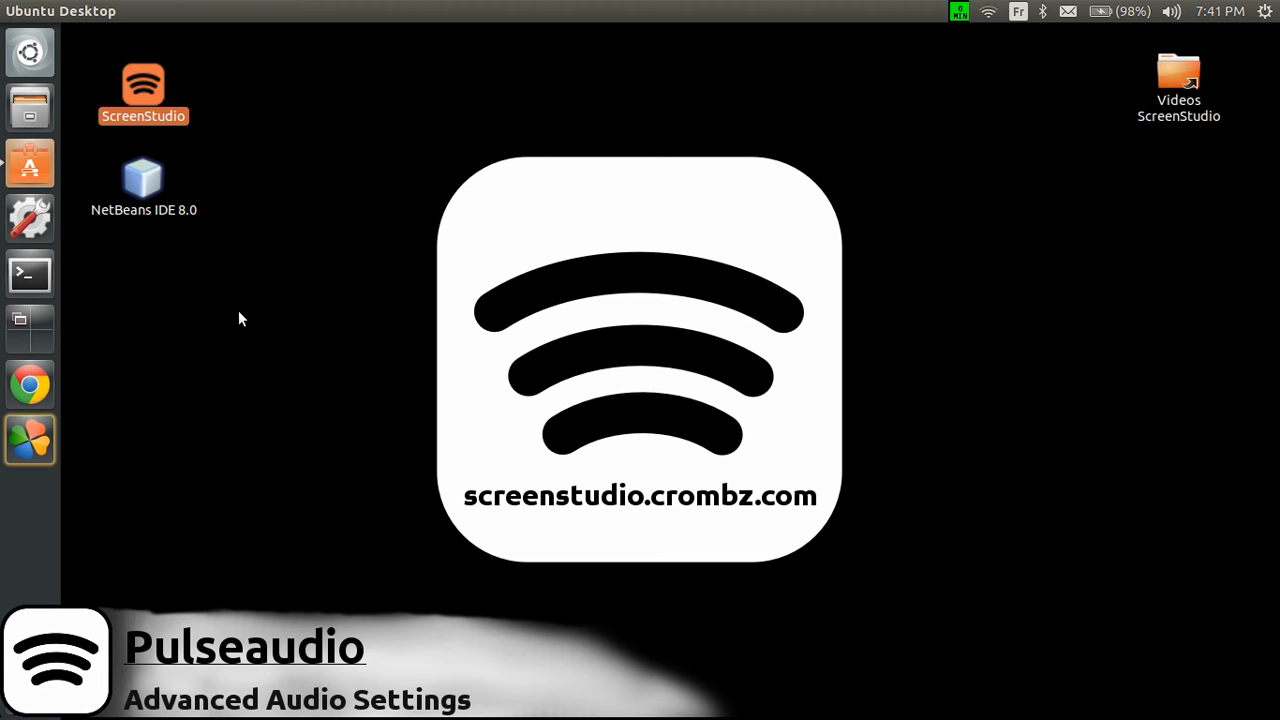
pyautogui.moveTo(863, 161)
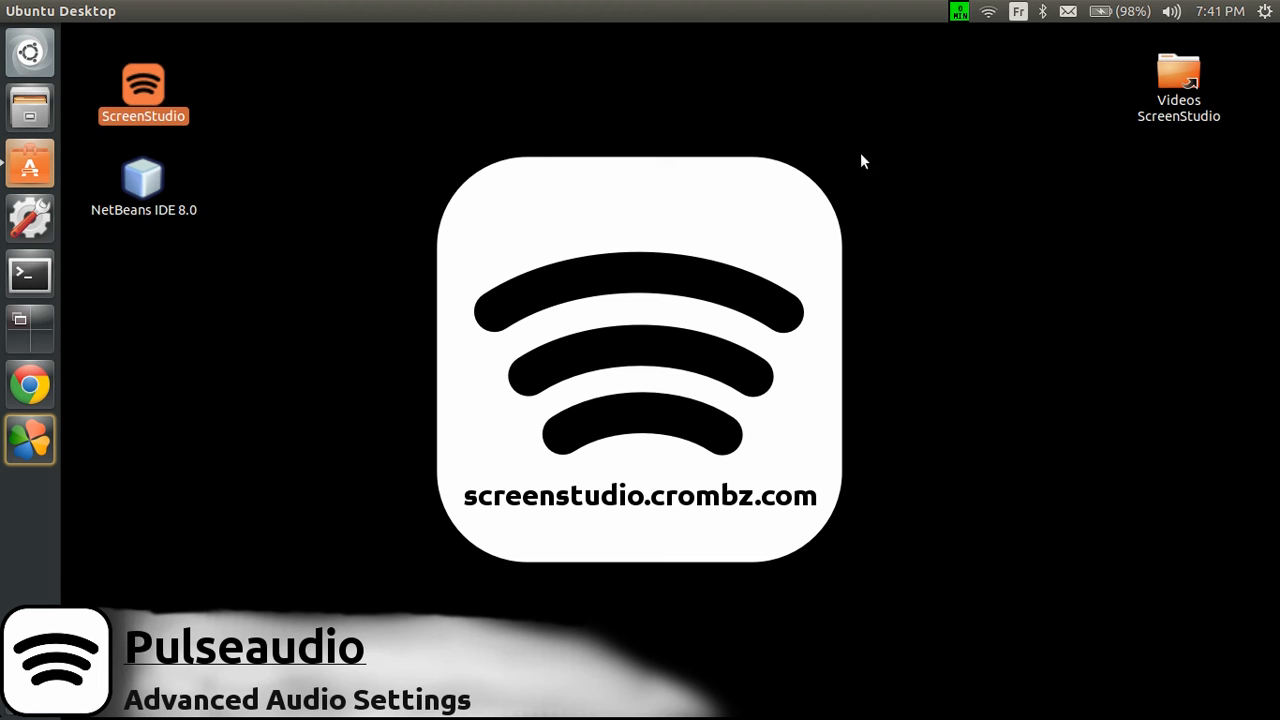
# Step: Open Sound Settings from the volume indicator and review the Input and Sound Effects tabs
pyautogui.click(1171, 11)
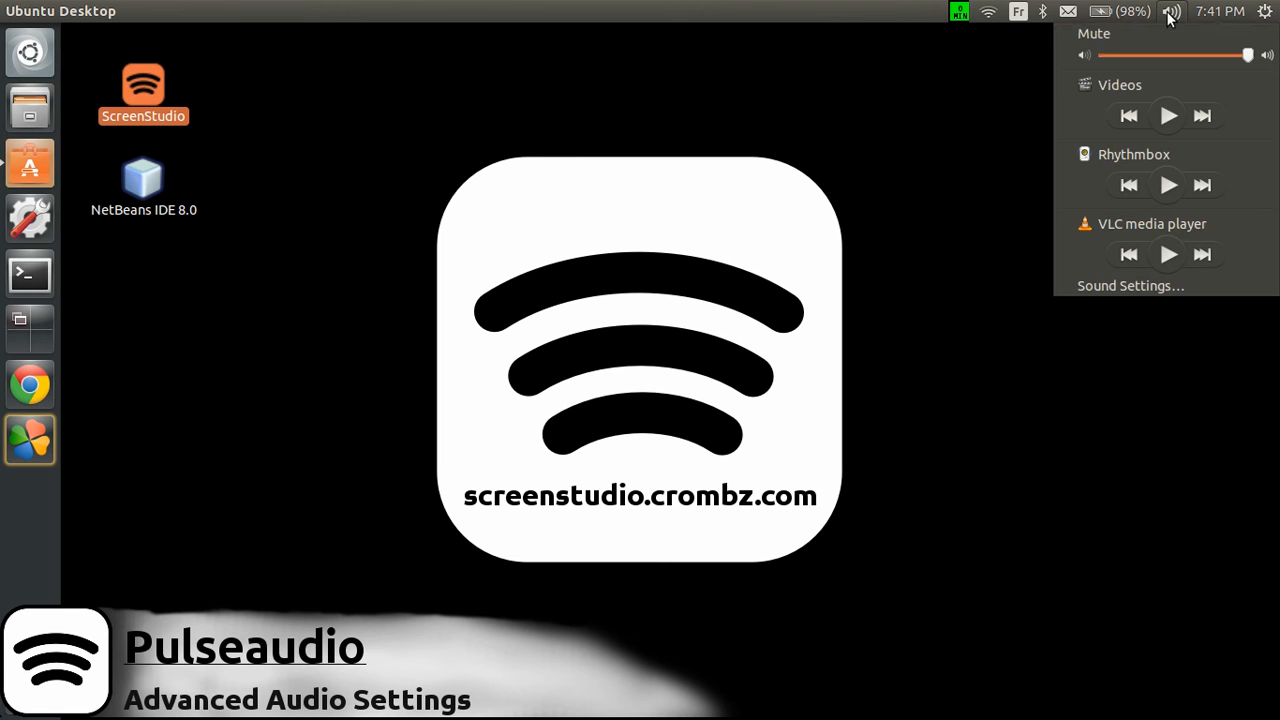
pyautogui.click(1170, 11)
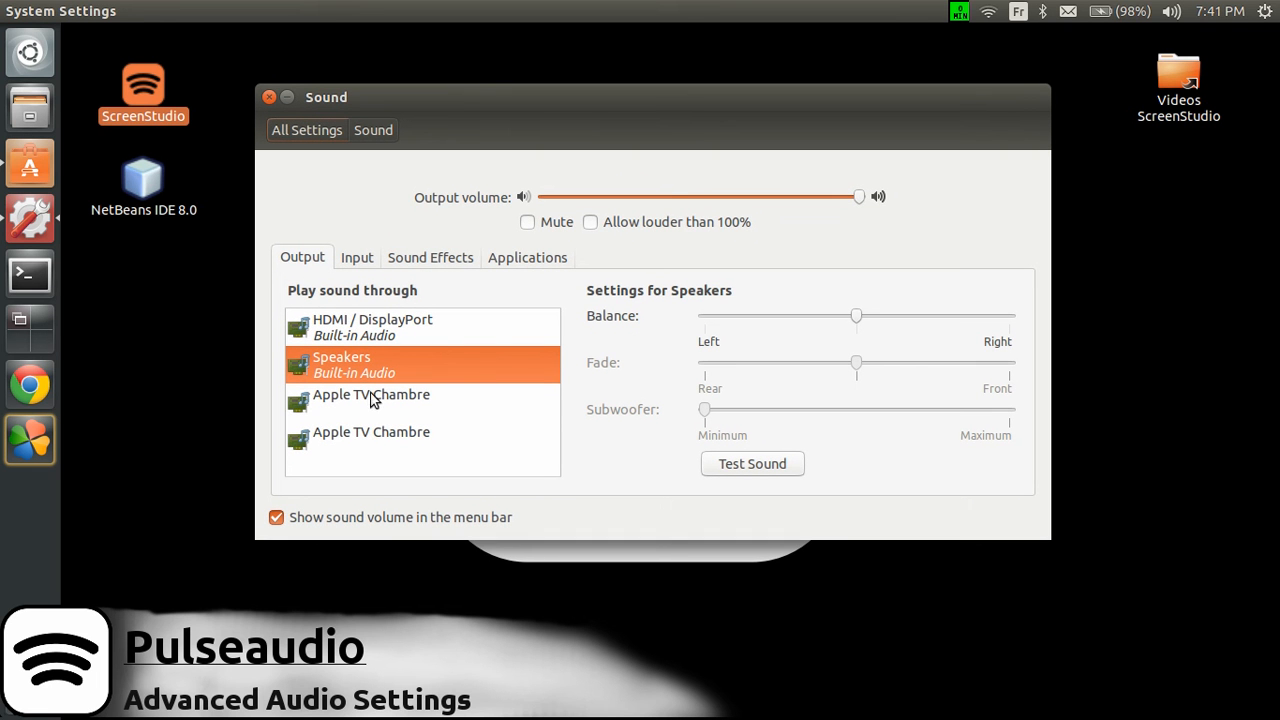
pyautogui.moveTo(545, 267)
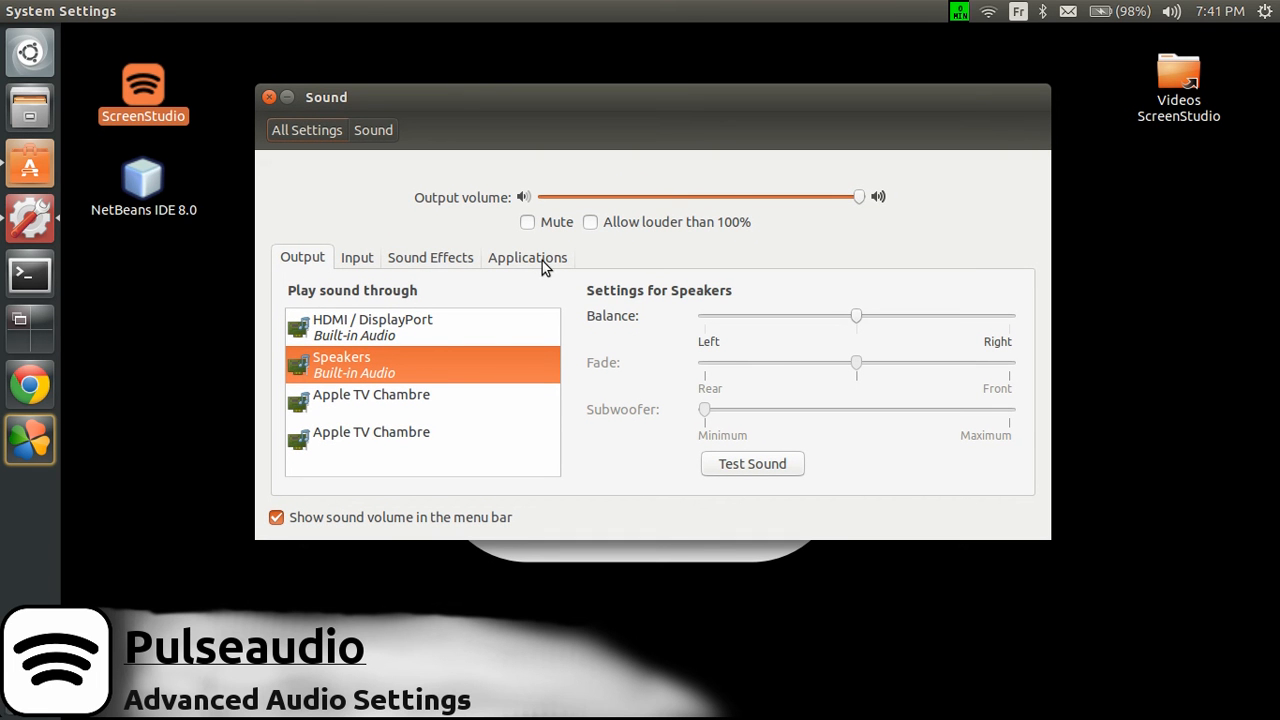
pyautogui.moveTo(690, 225)
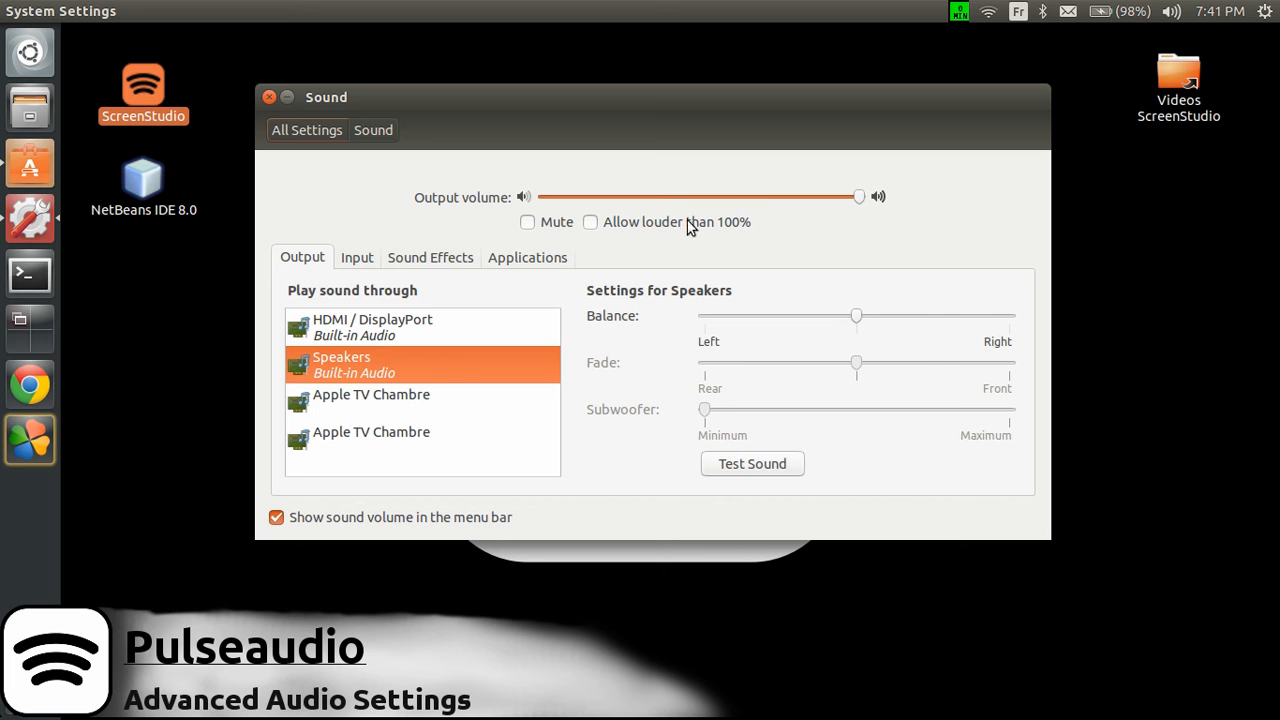
pyautogui.click(356, 257)
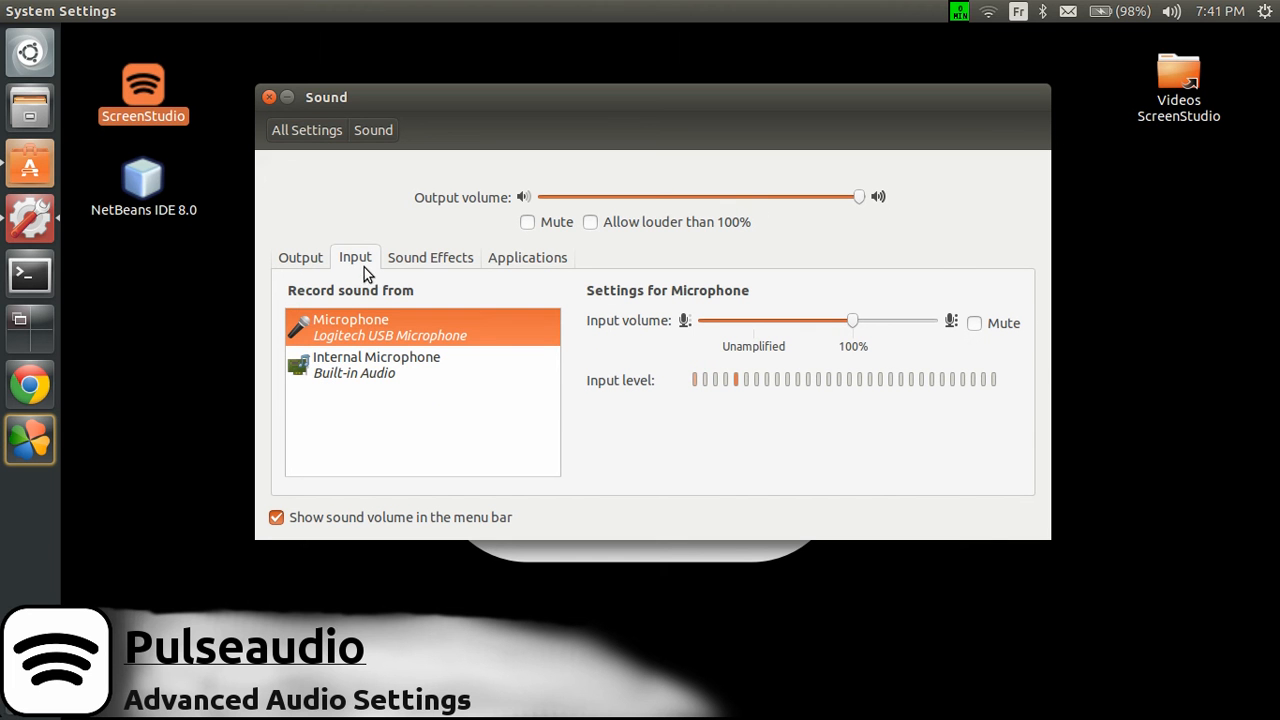
pyautogui.moveTo(393, 343)
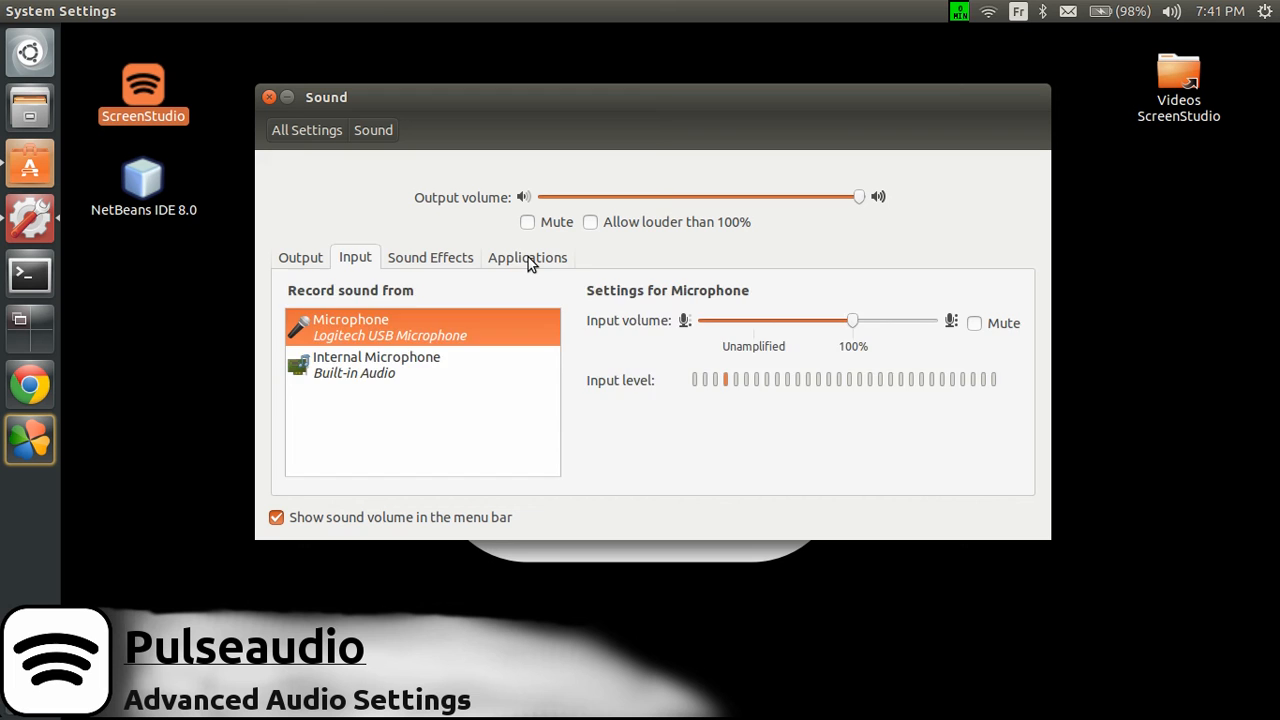
pyautogui.click(428, 257)
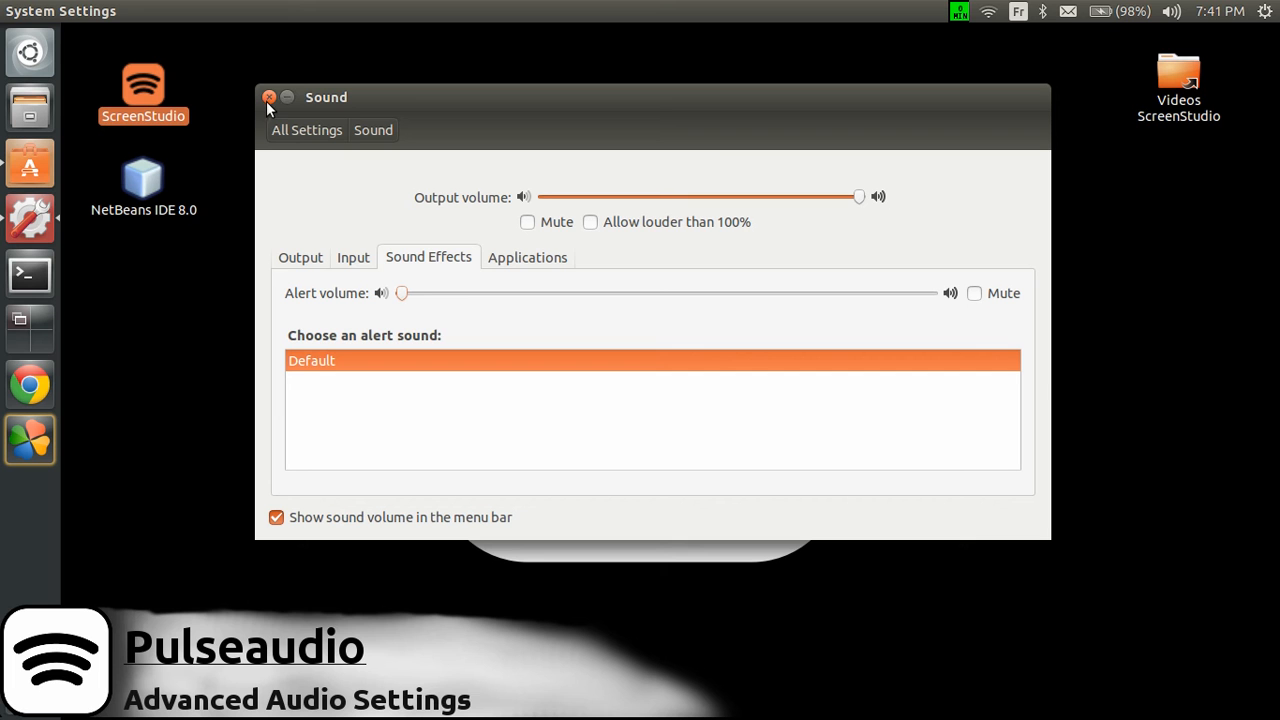
pyautogui.moveTo(287, 413)
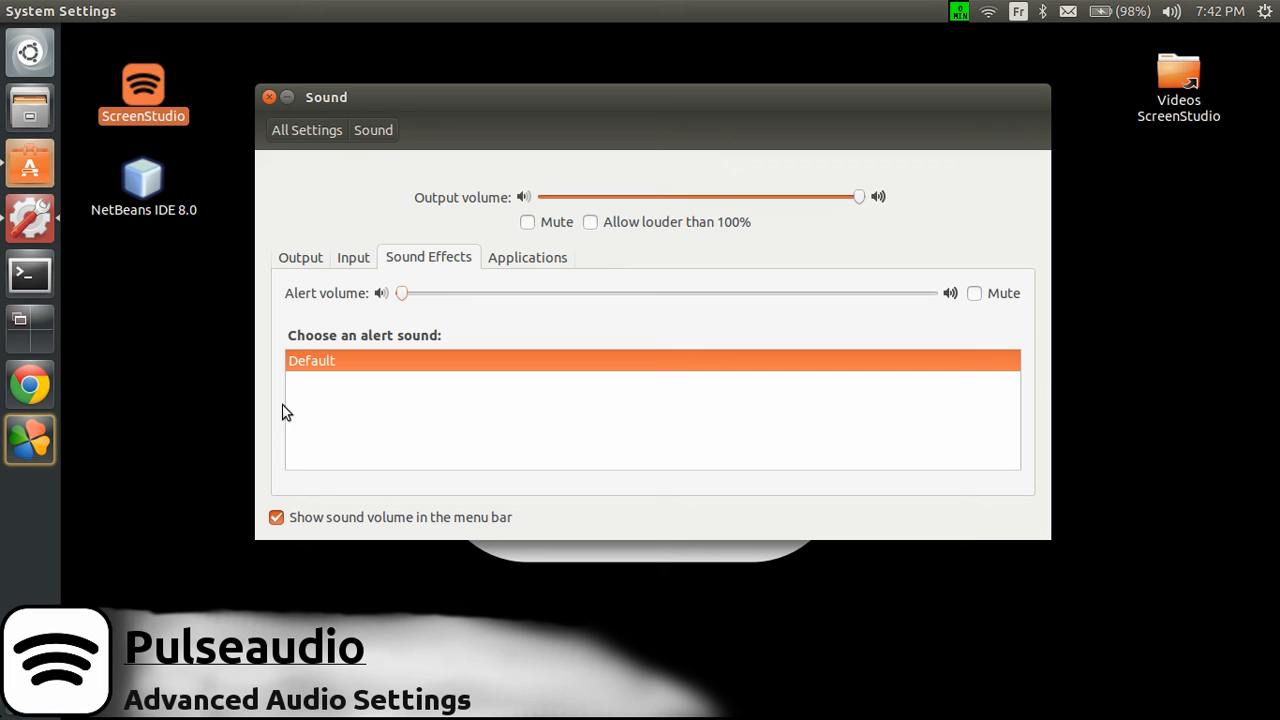
# Step: Show the Applications tab, where libav appears at full volume
pyautogui.click(525, 257)
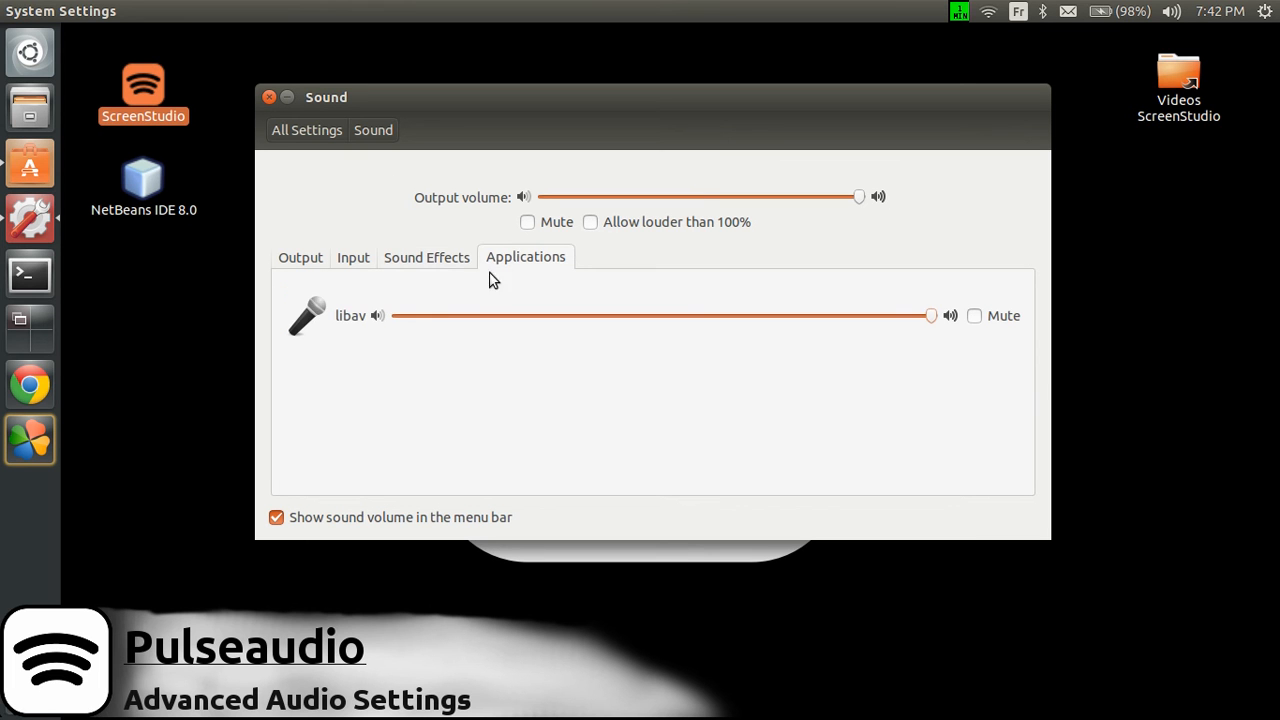
pyautogui.moveTo(418, 347)
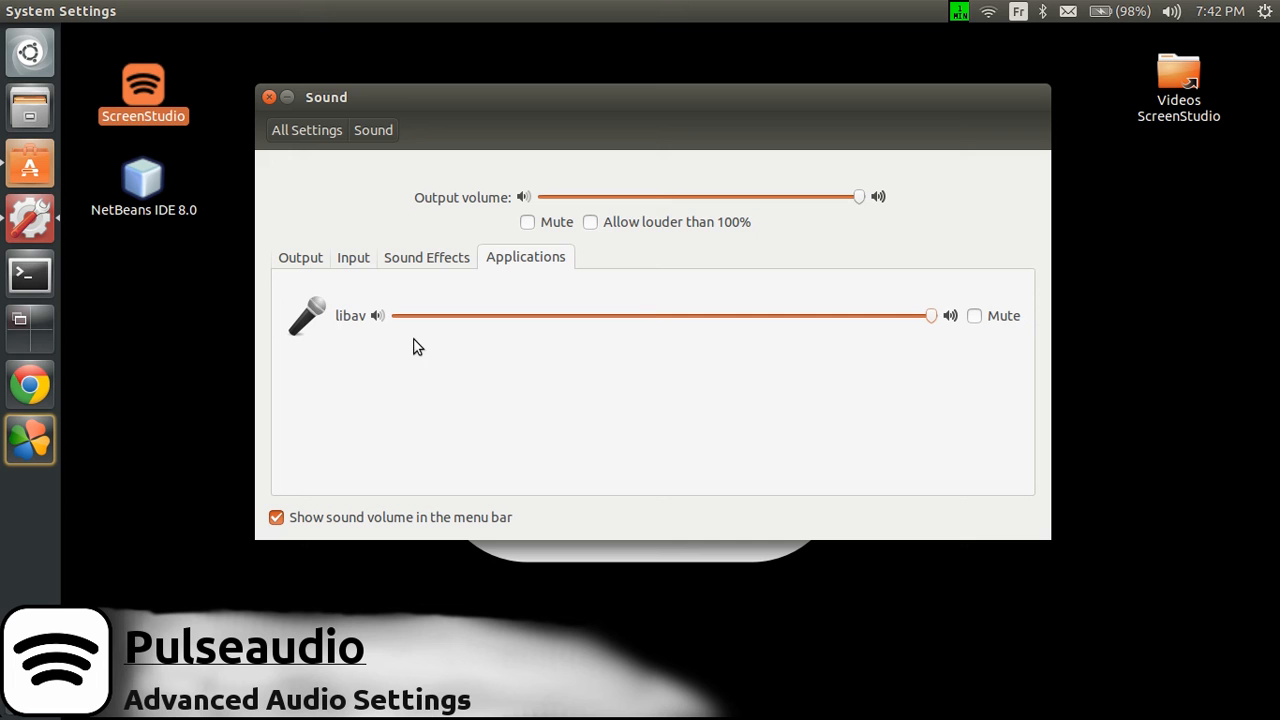
pyautogui.moveTo(343, 341)
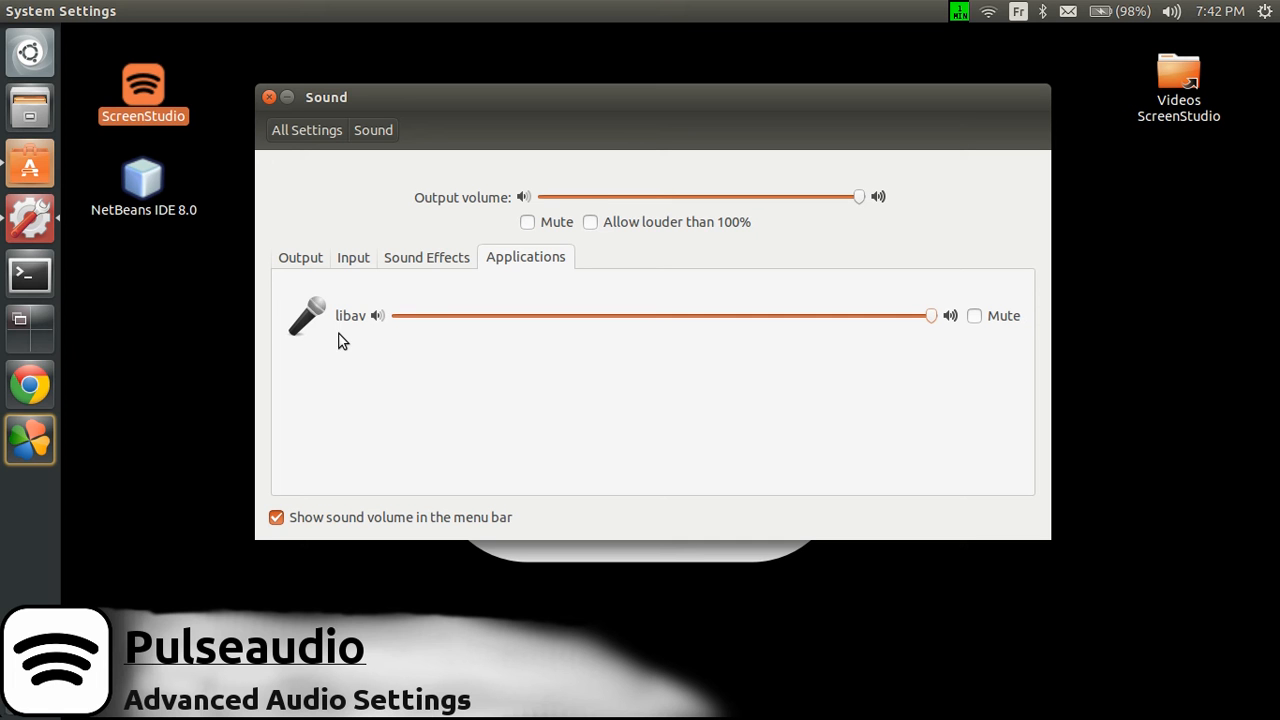
pyautogui.moveTo(322, 334)
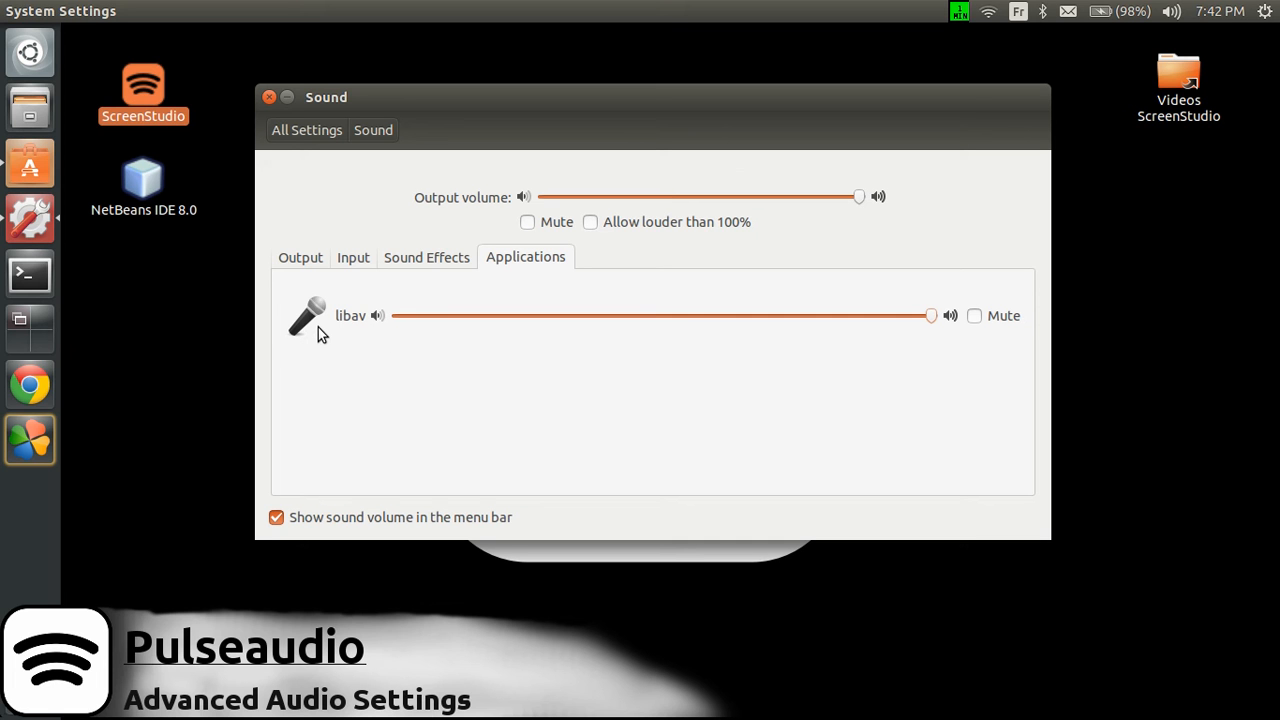
pyautogui.moveTo(280, 113)
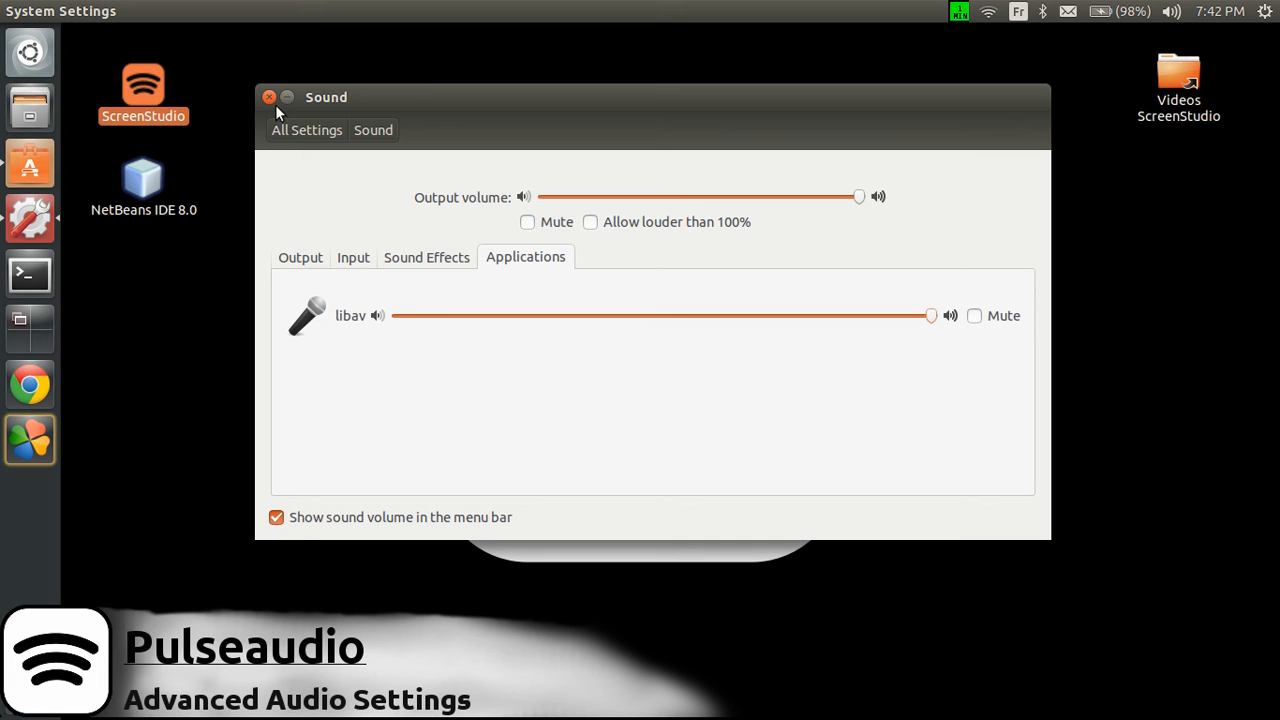
pyautogui.moveTo(270, 98)
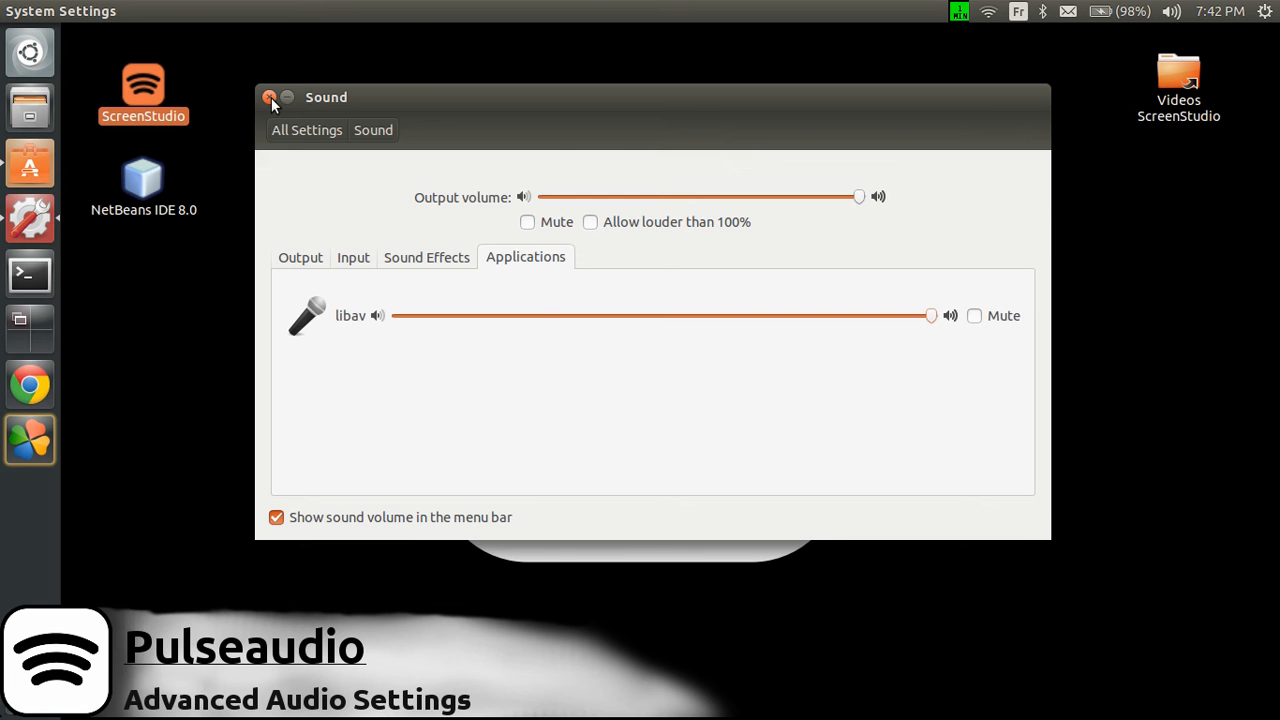
# Step: Close the Sound window and launch Ubuntu Software Centre on the PulseAudio Volume Control page
pyautogui.click(271, 97)
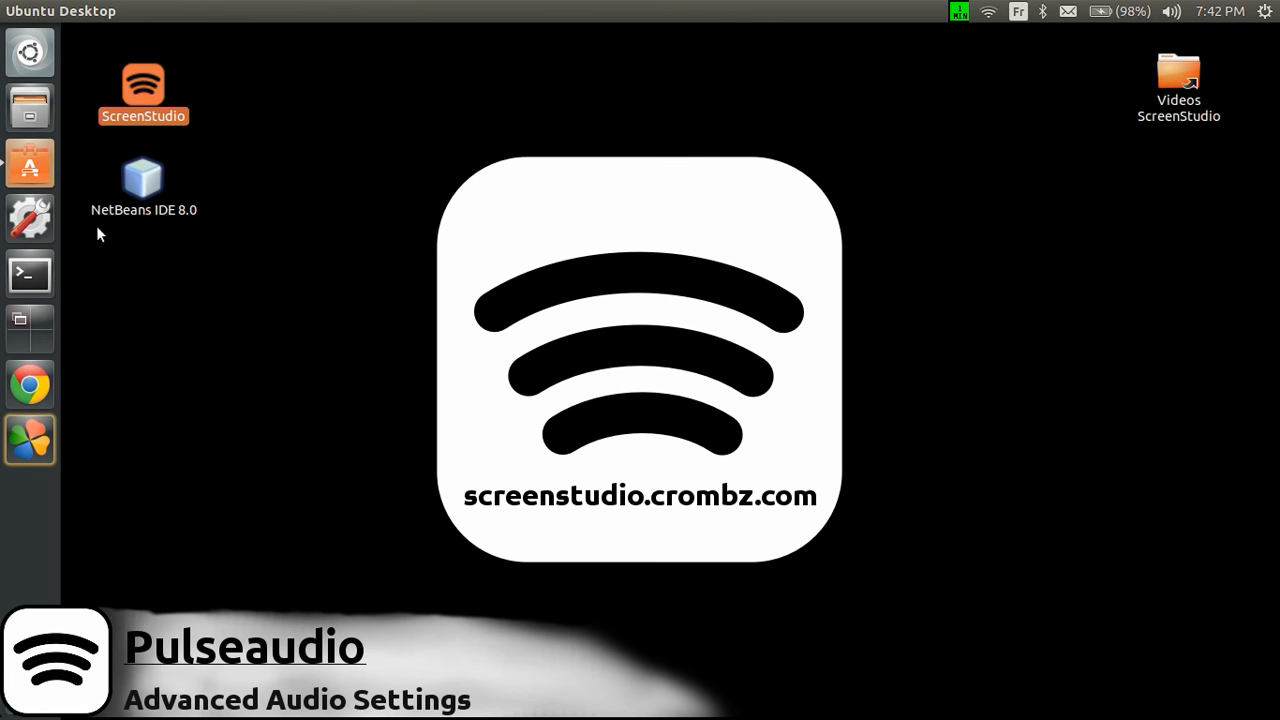
pyautogui.moveTo(30, 163)
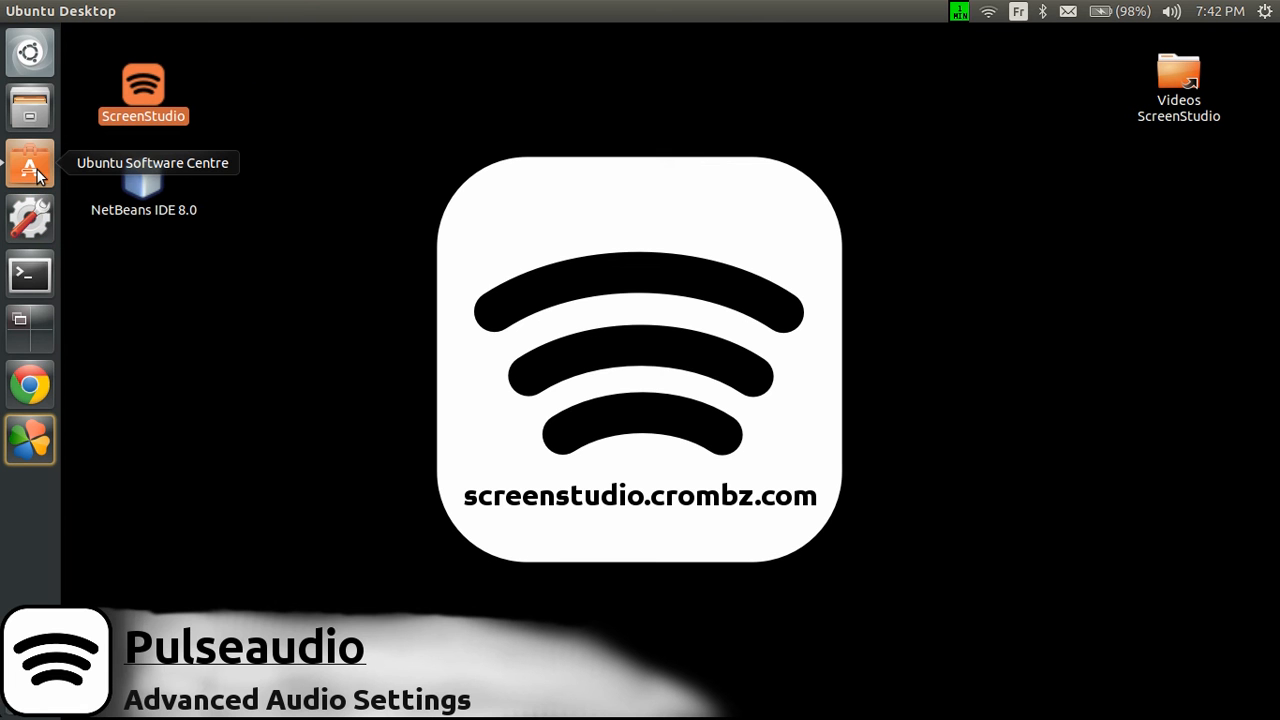
pyautogui.click(29, 163)
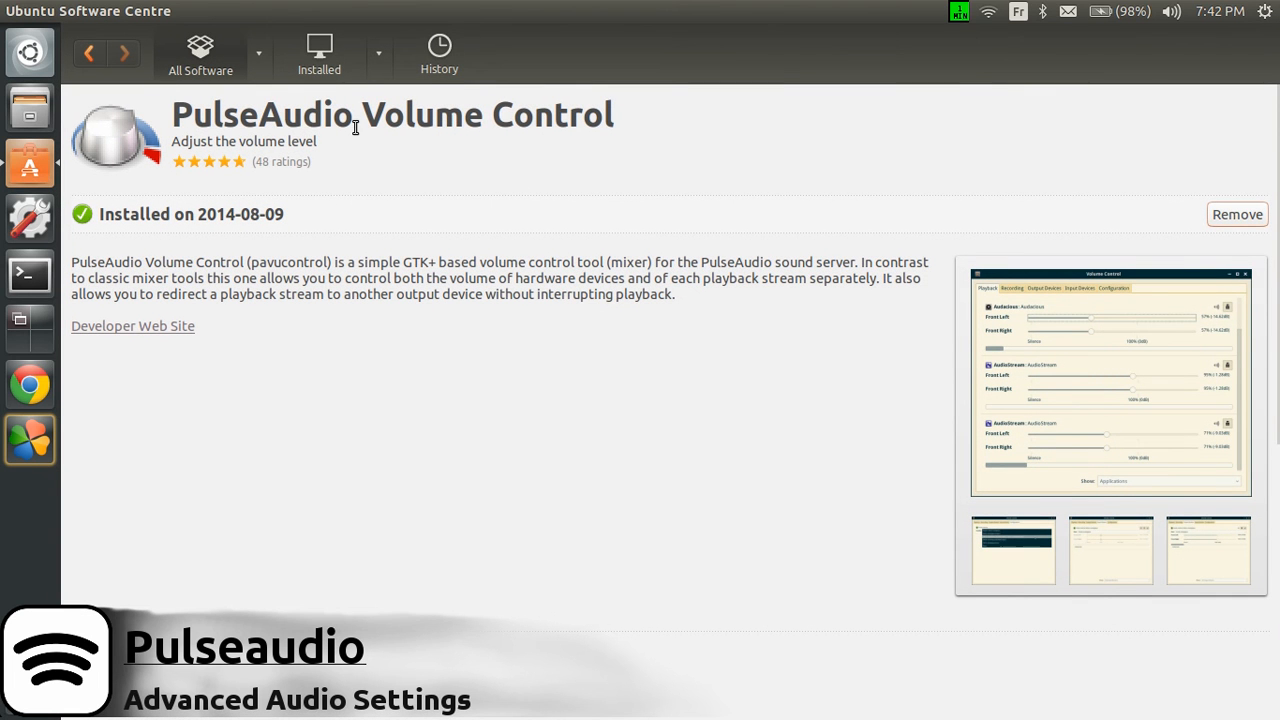
pyautogui.moveTo(372, 177)
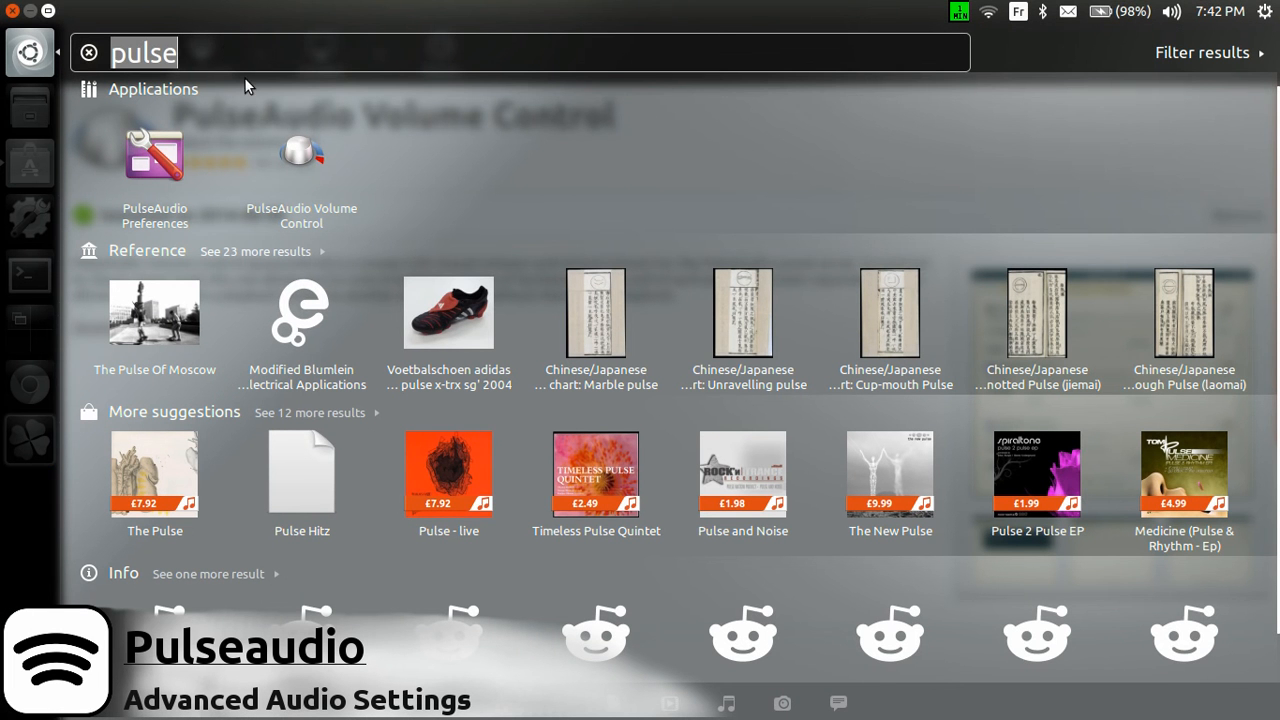
pyautogui.moveTo(308, 160)
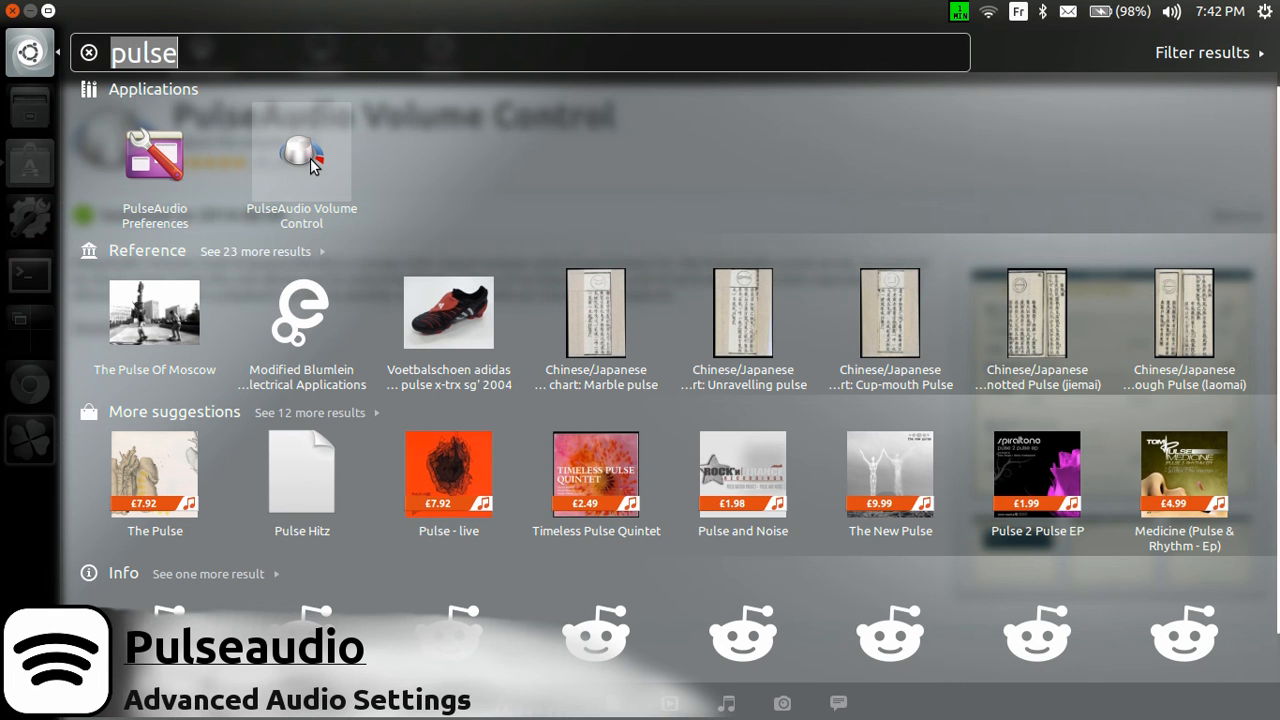
# Step: Launch PulseAudio Volume Control from the Dash search results for 'pulse'
pyautogui.click(301, 155)
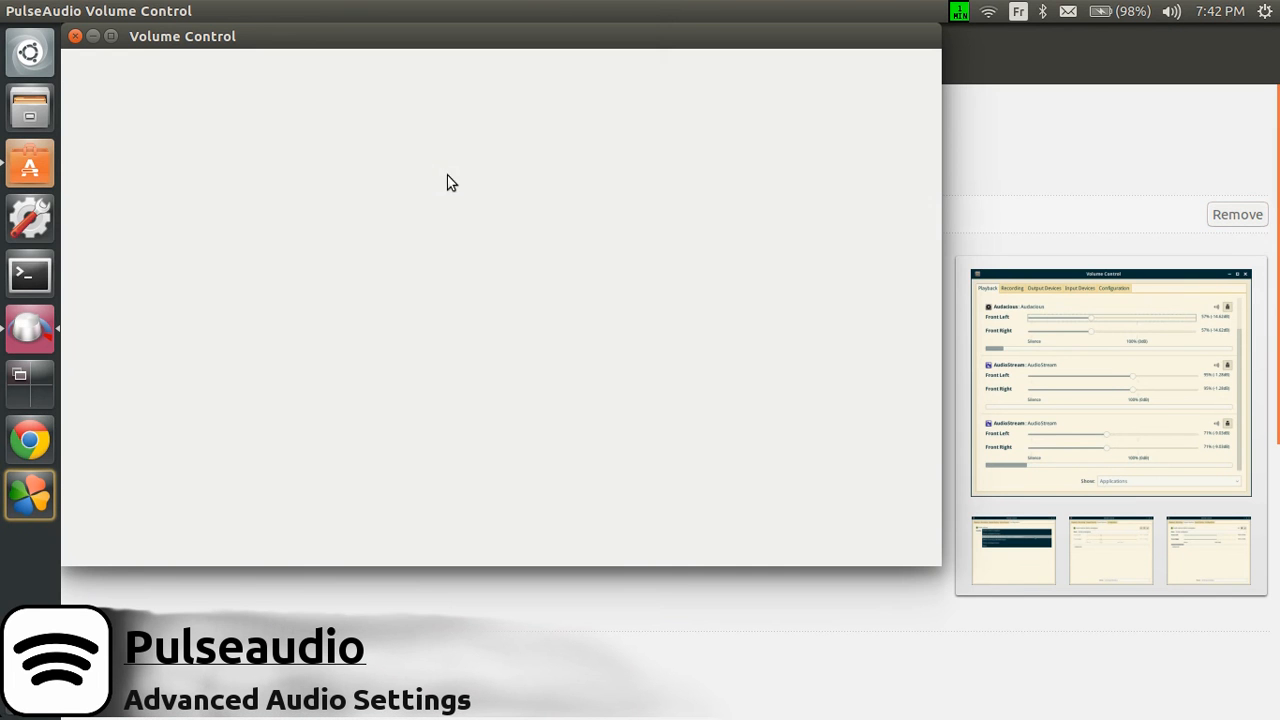
# Step: Review the Recording, Output Devices, Input Devices and Configuration tabs, ending on Playback
pyautogui.click(183, 73)
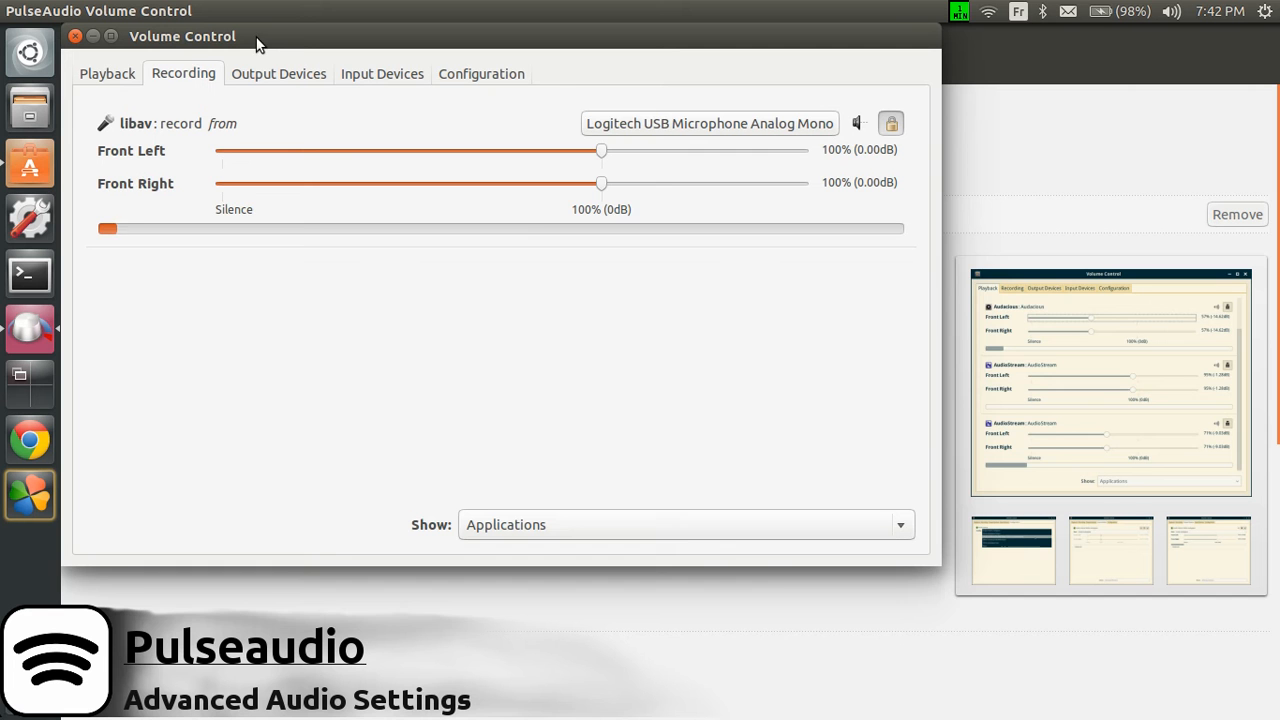
pyautogui.moveTo(182, 36); pyautogui.dragTo(329, 67)
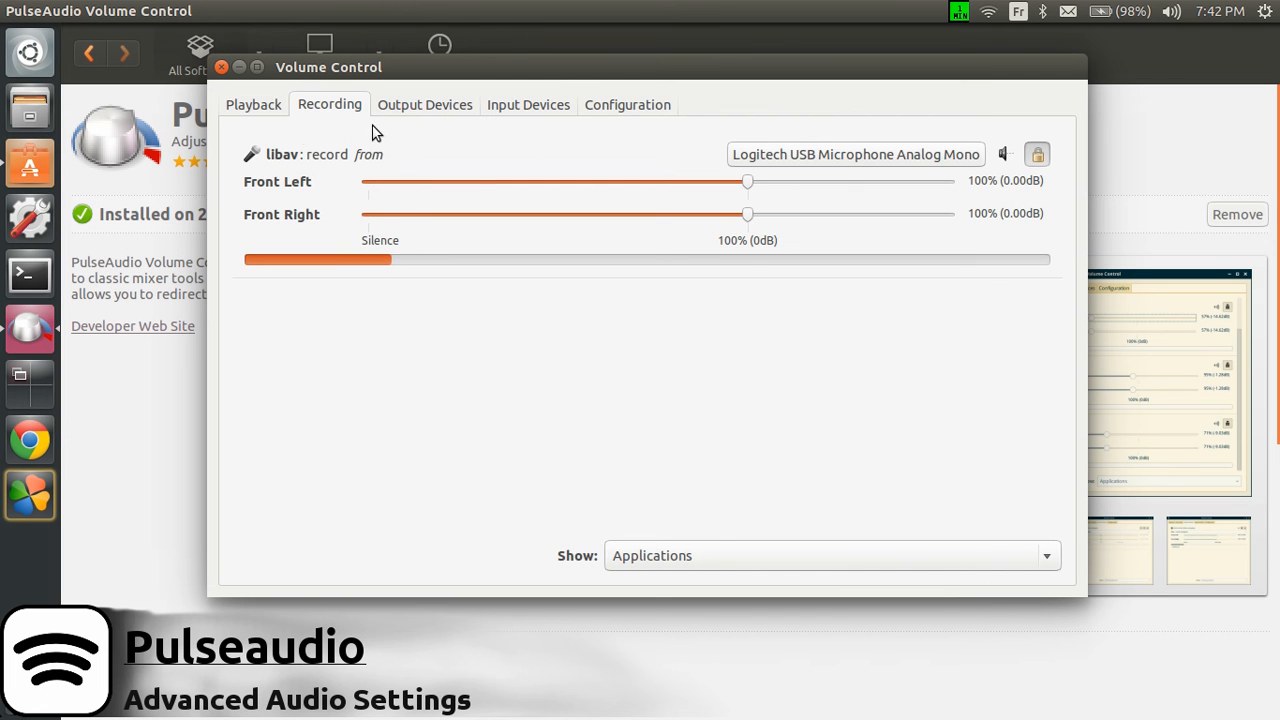
pyautogui.click(423, 104)
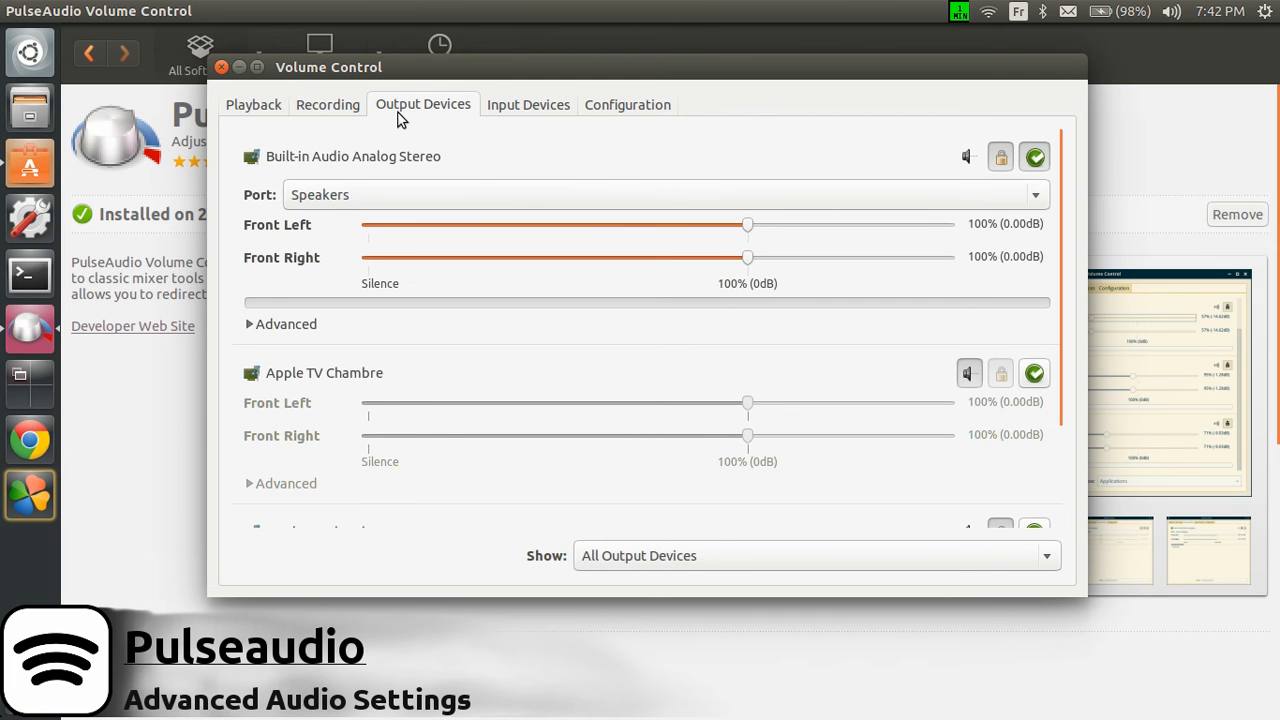
pyautogui.click(526, 104)
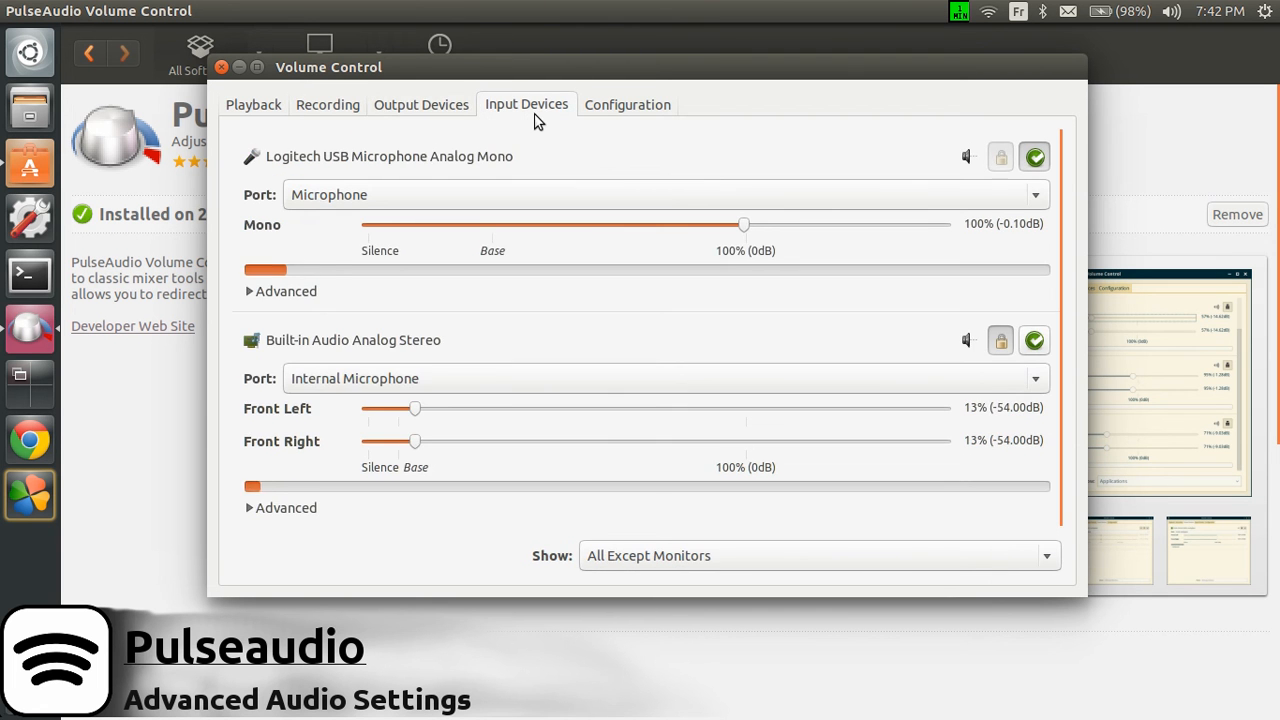
pyautogui.click(626, 104)
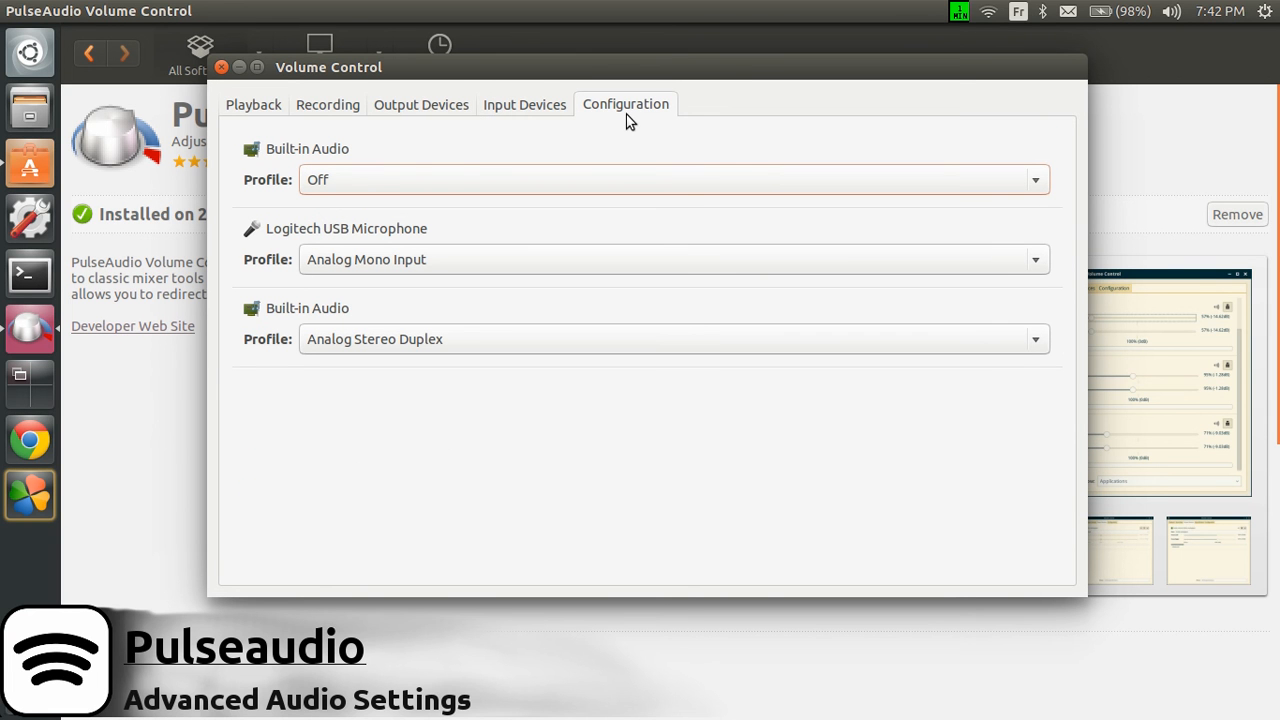
pyautogui.moveTo(423, 142)
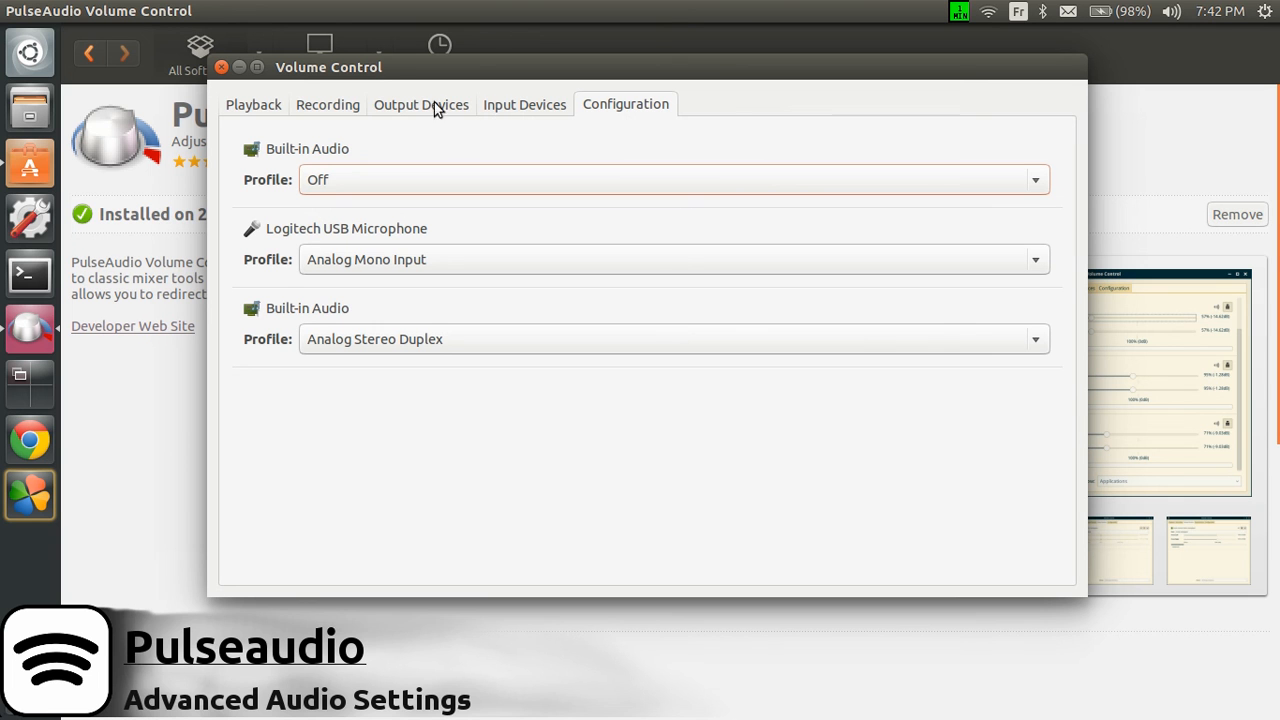
pyautogui.moveTo(365, 113)
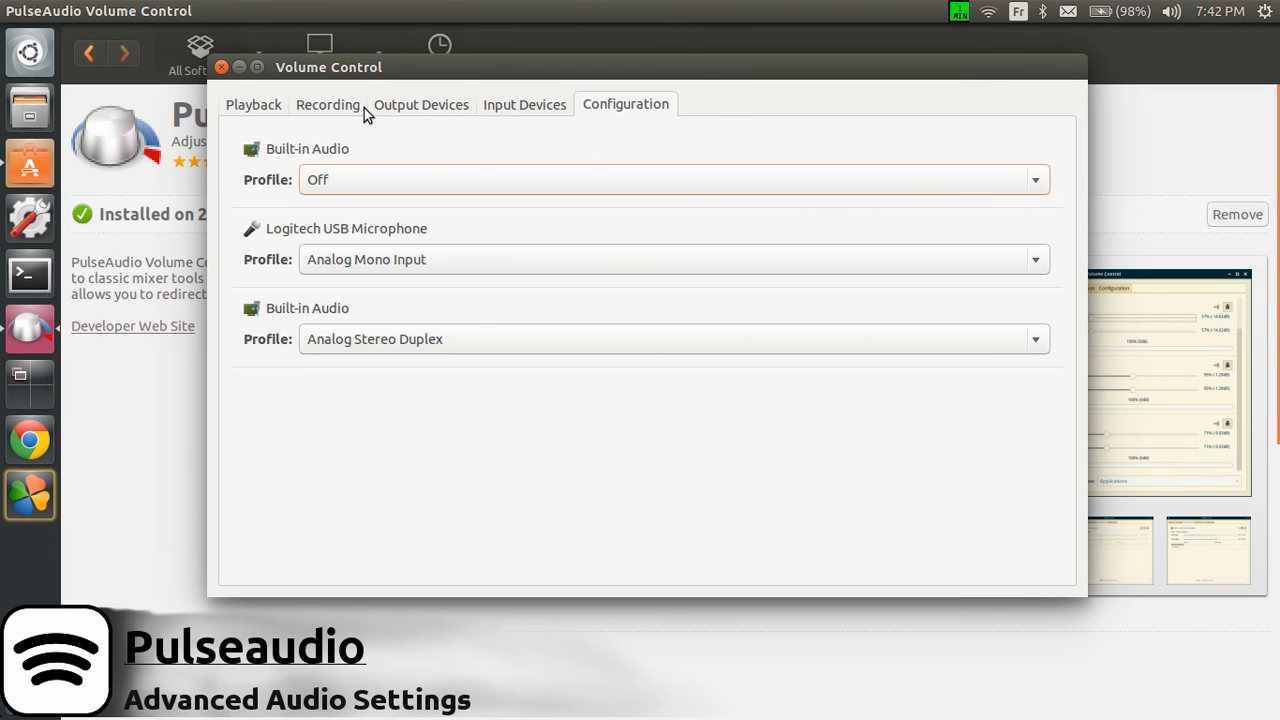
pyautogui.click(329, 104)
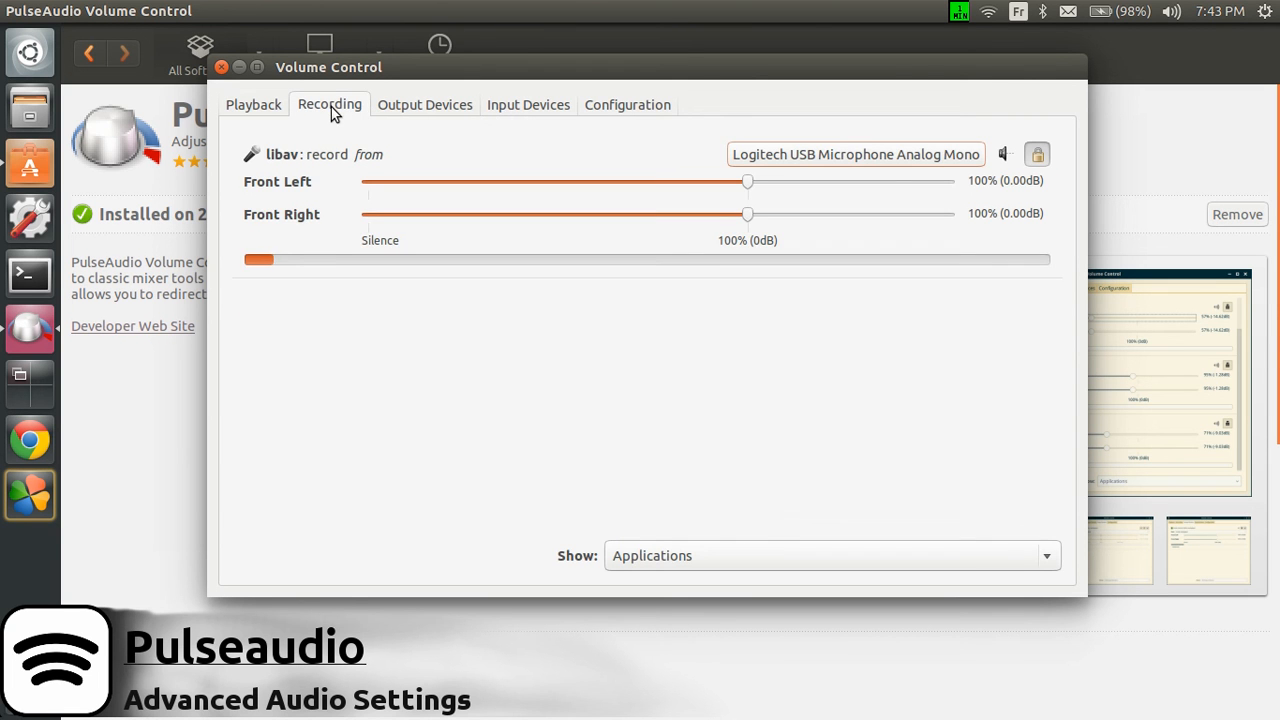
pyautogui.moveTo(322, 238)
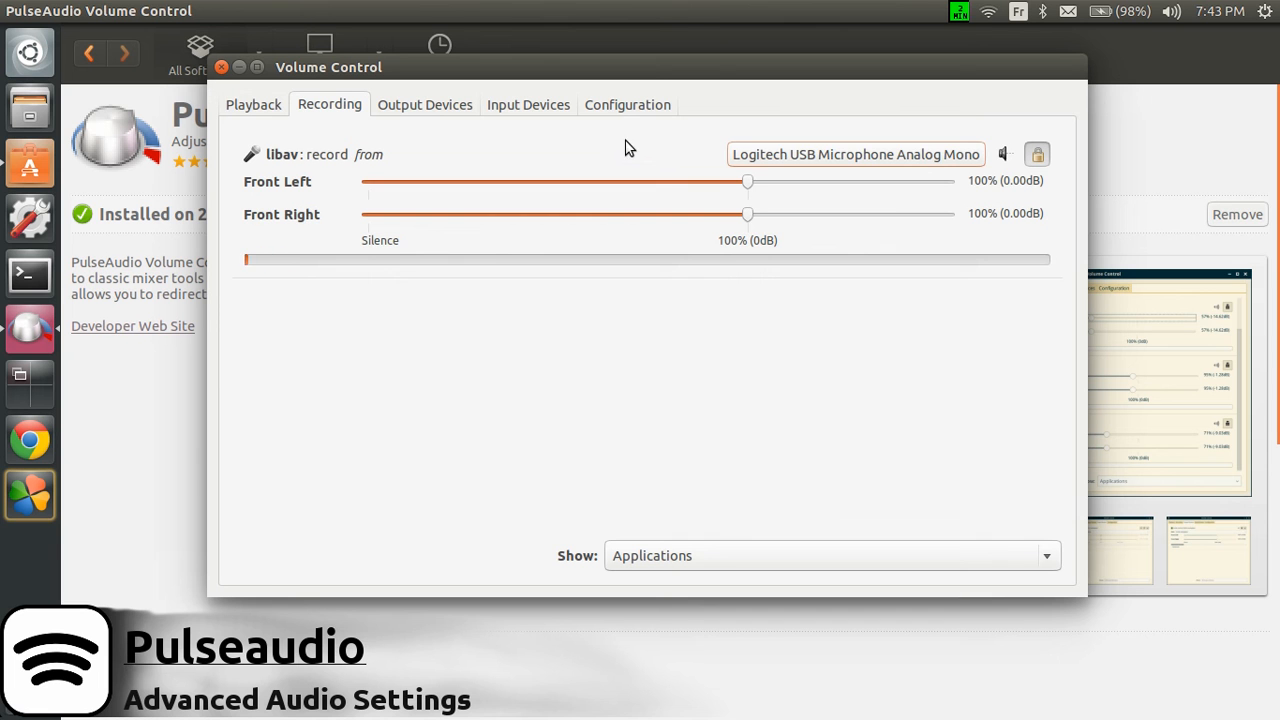
pyautogui.click(255, 104)
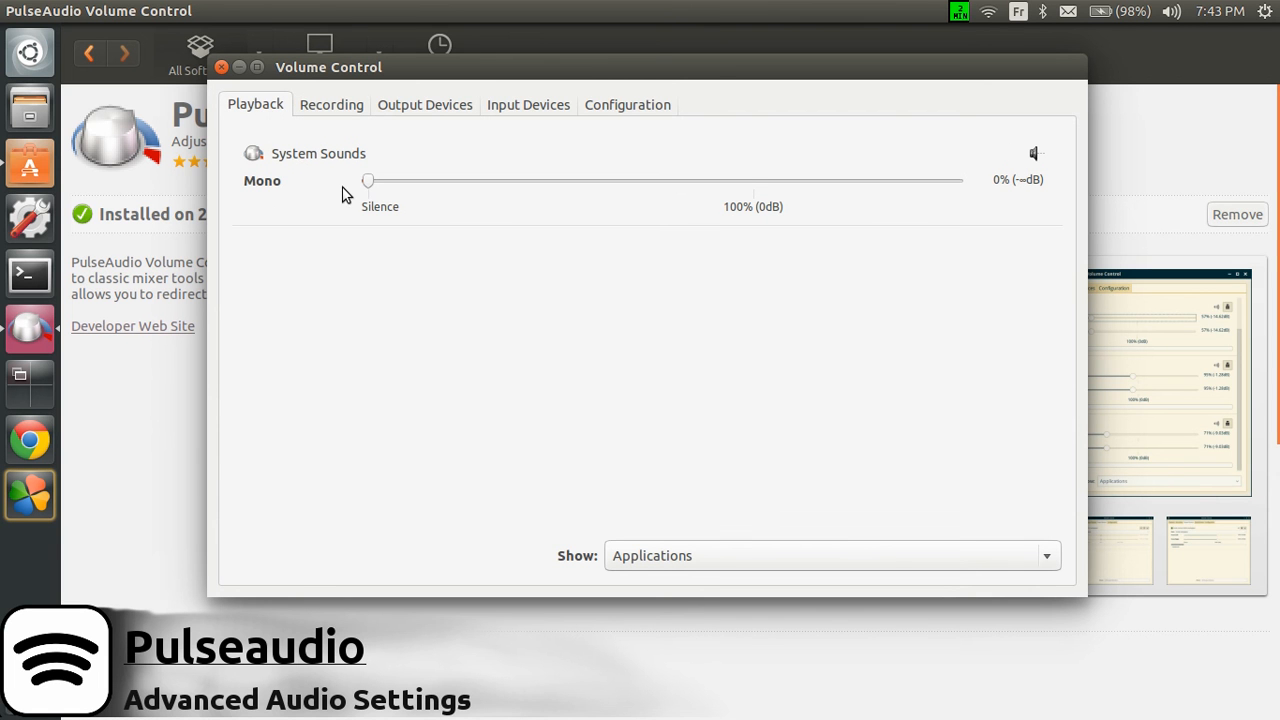
pyautogui.moveTo(281, 262)
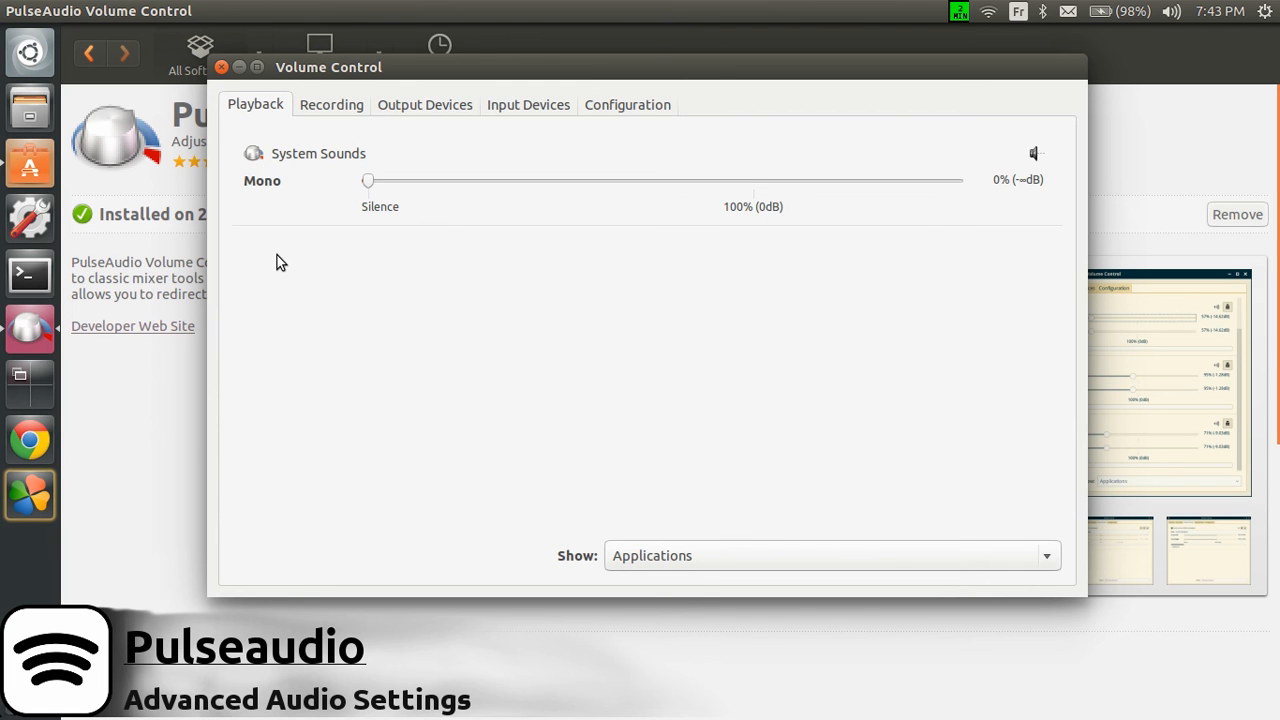
pyautogui.moveTo(378, 274)
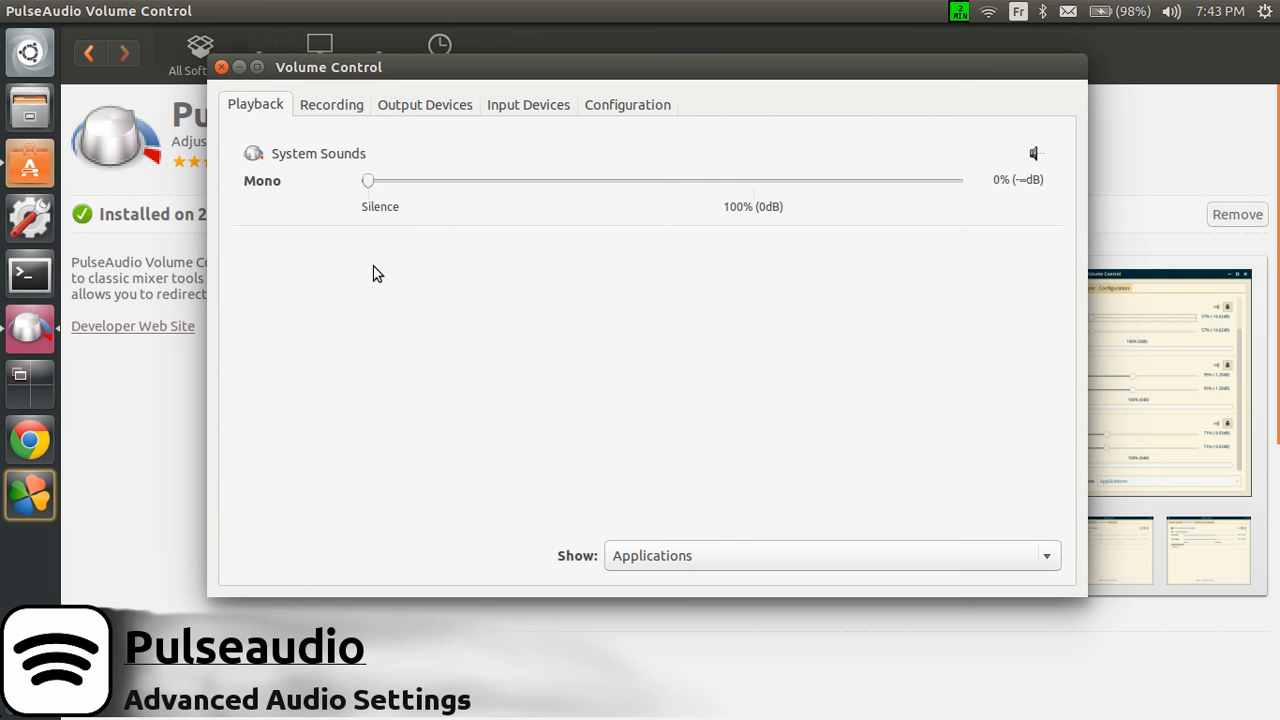
pyautogui.moveTo(678, 214)
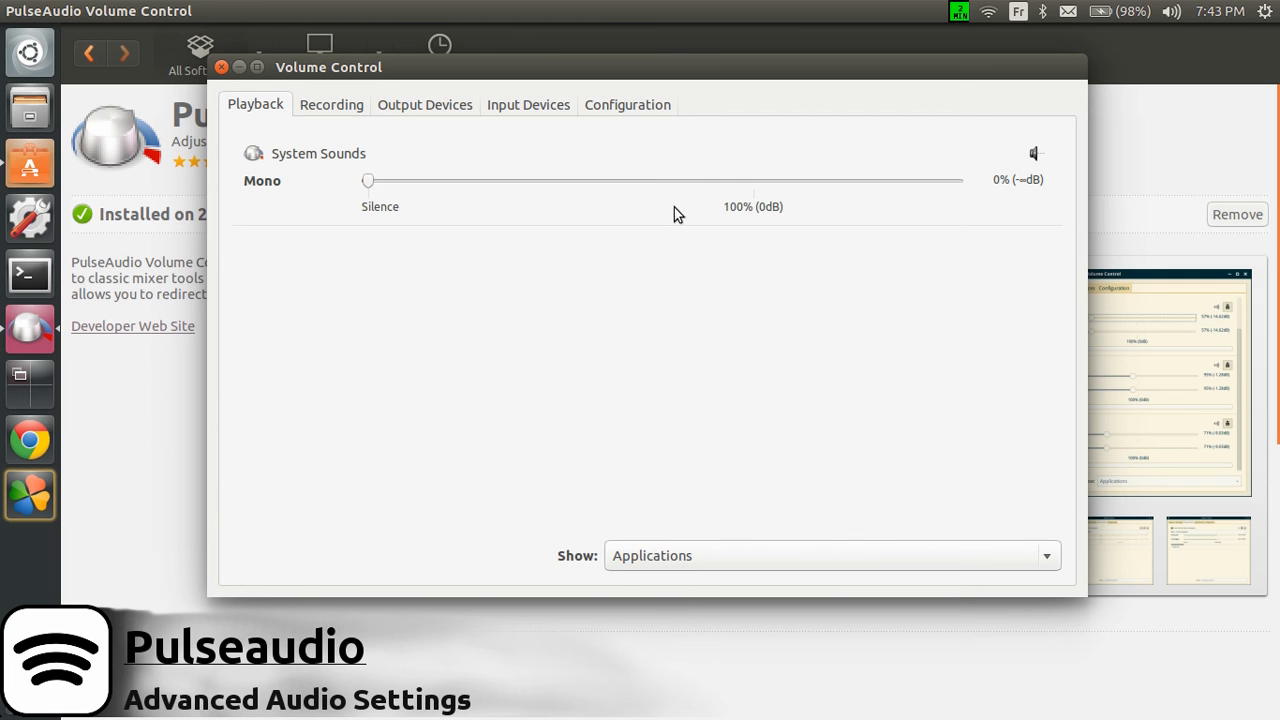
pyautogui.moveTo(335, 248)
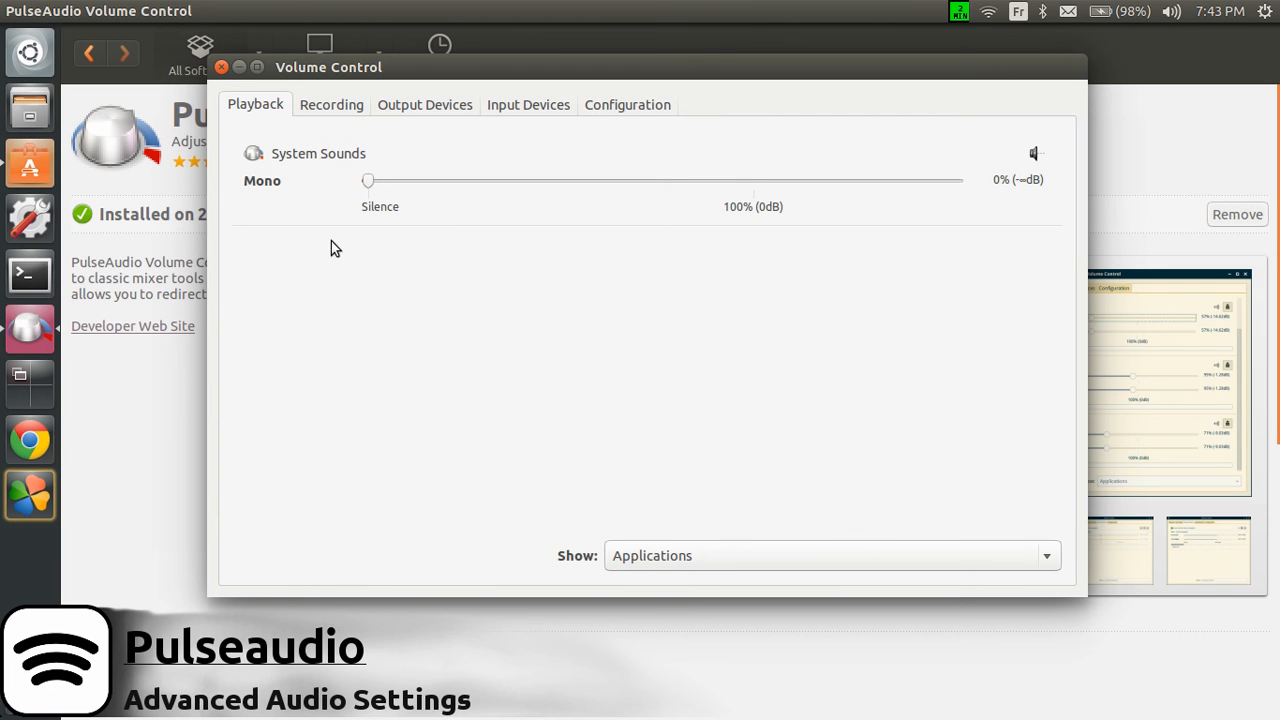
pyautogui.moveTo(416, 235)
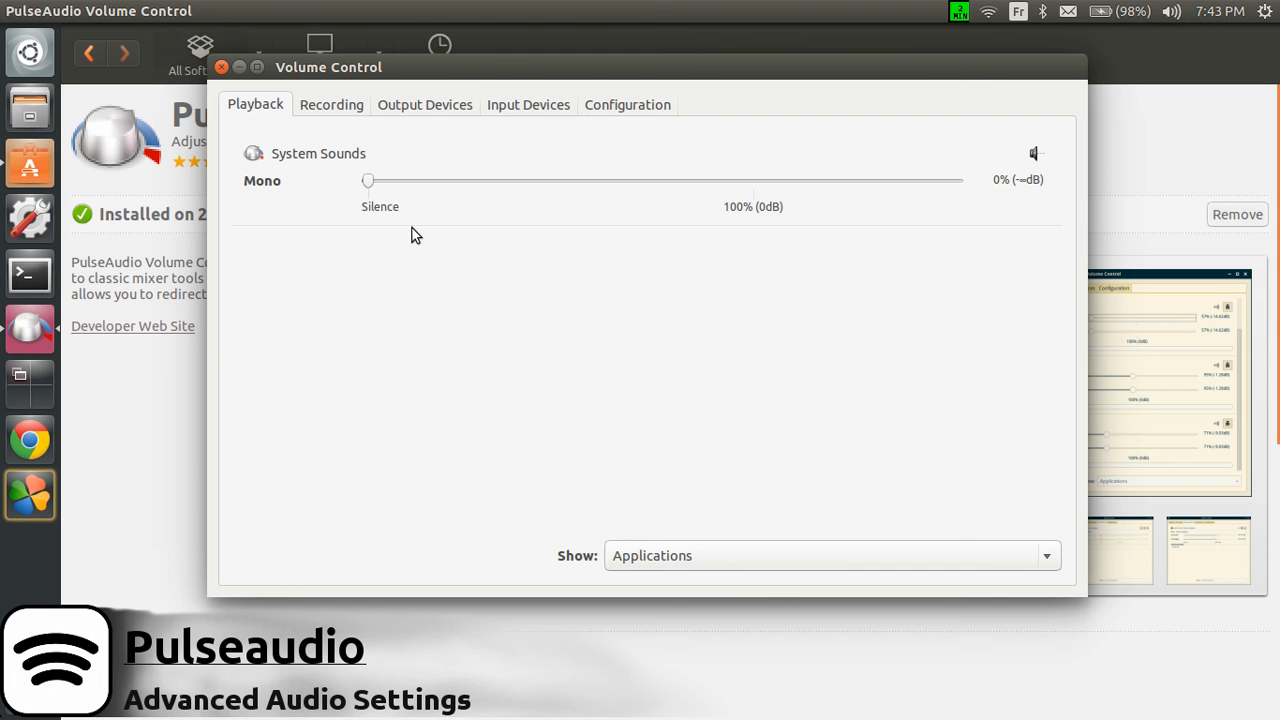
pyautogui.click(330, 104)
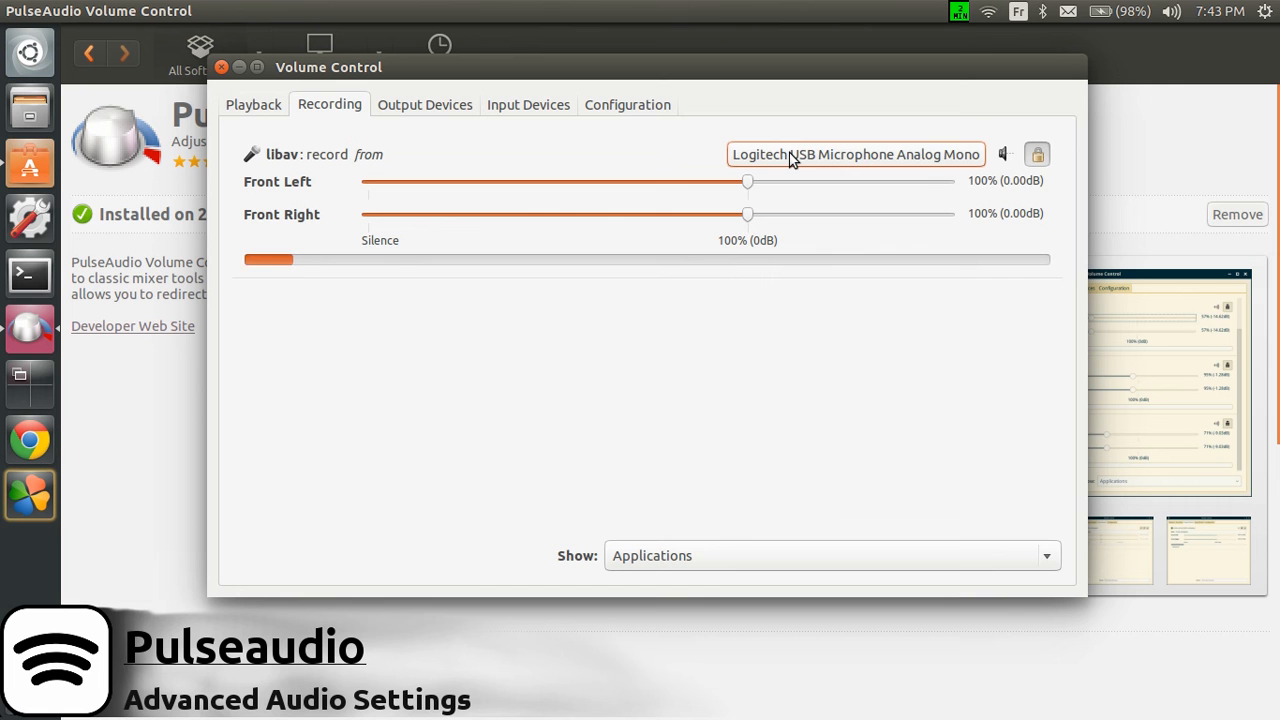
# Step: Set libav's source to Logitech USB Microphone Analog Mono and close PulseAudio Volume Control
pyautogui.click(855, 154)
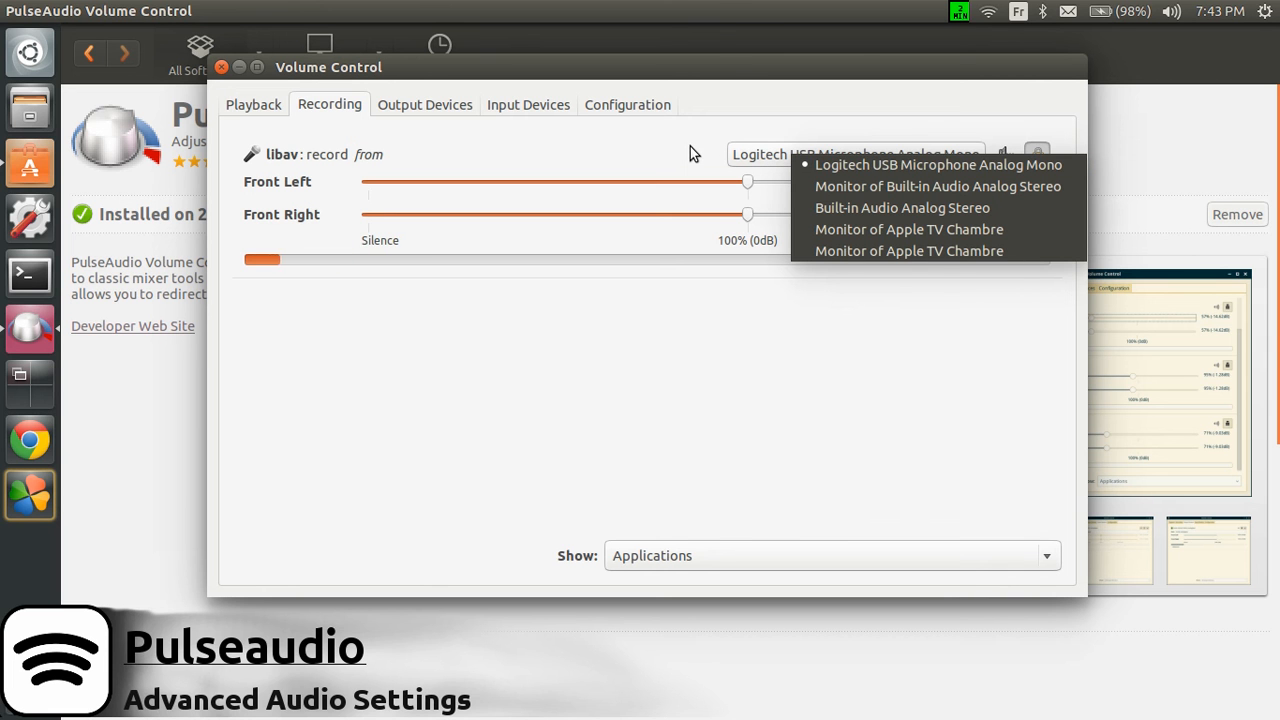
pyautogui.click(938, 164)
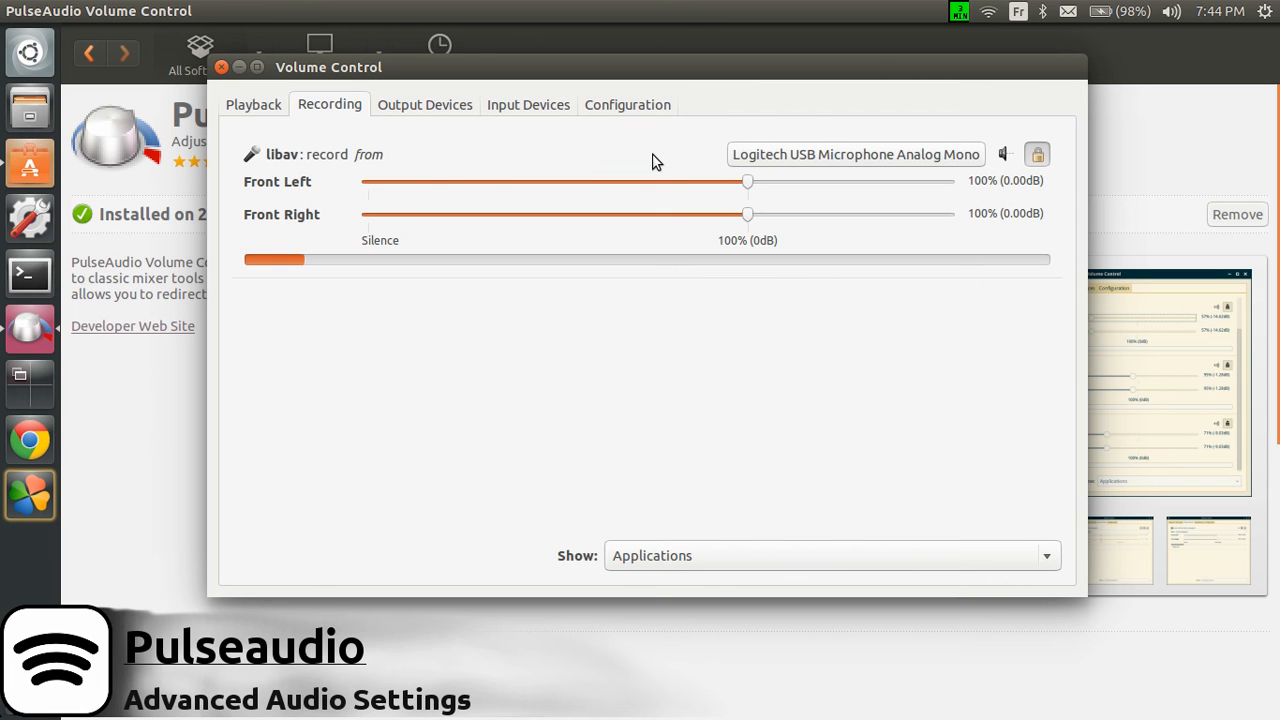
pyautogui.moveTo(622, 163)
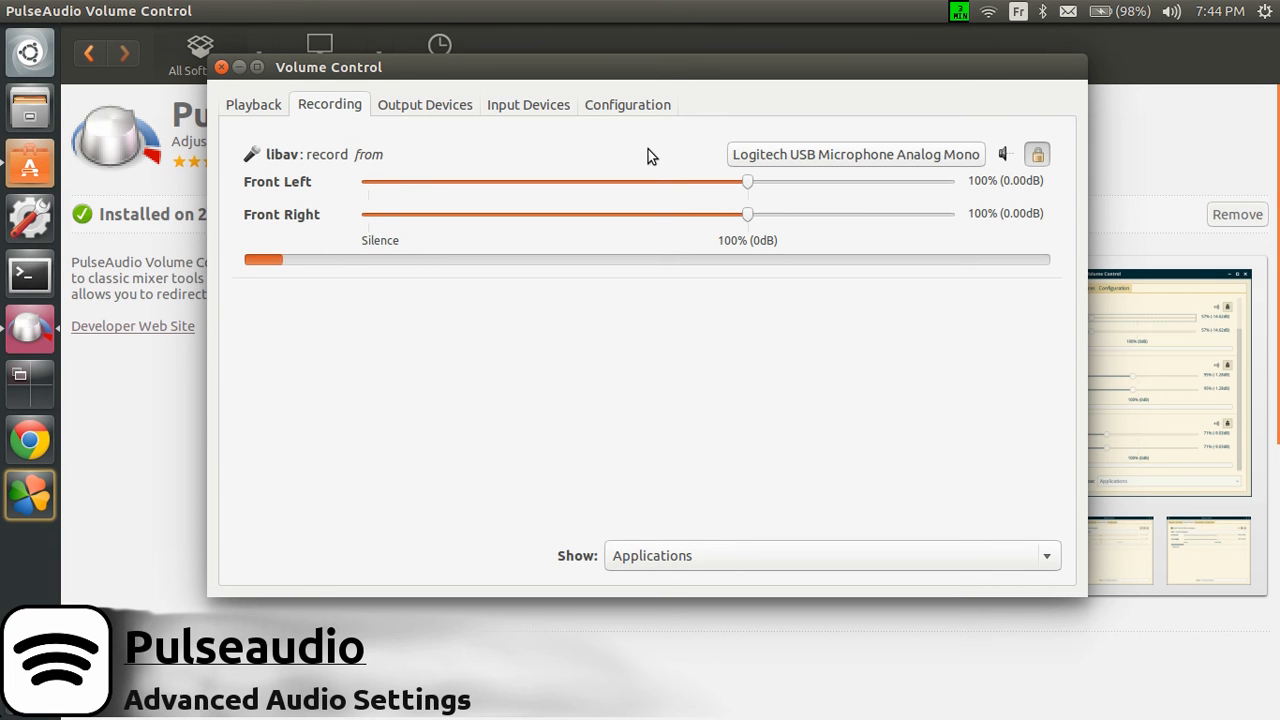
pyautogui.moveTo(588, 156)
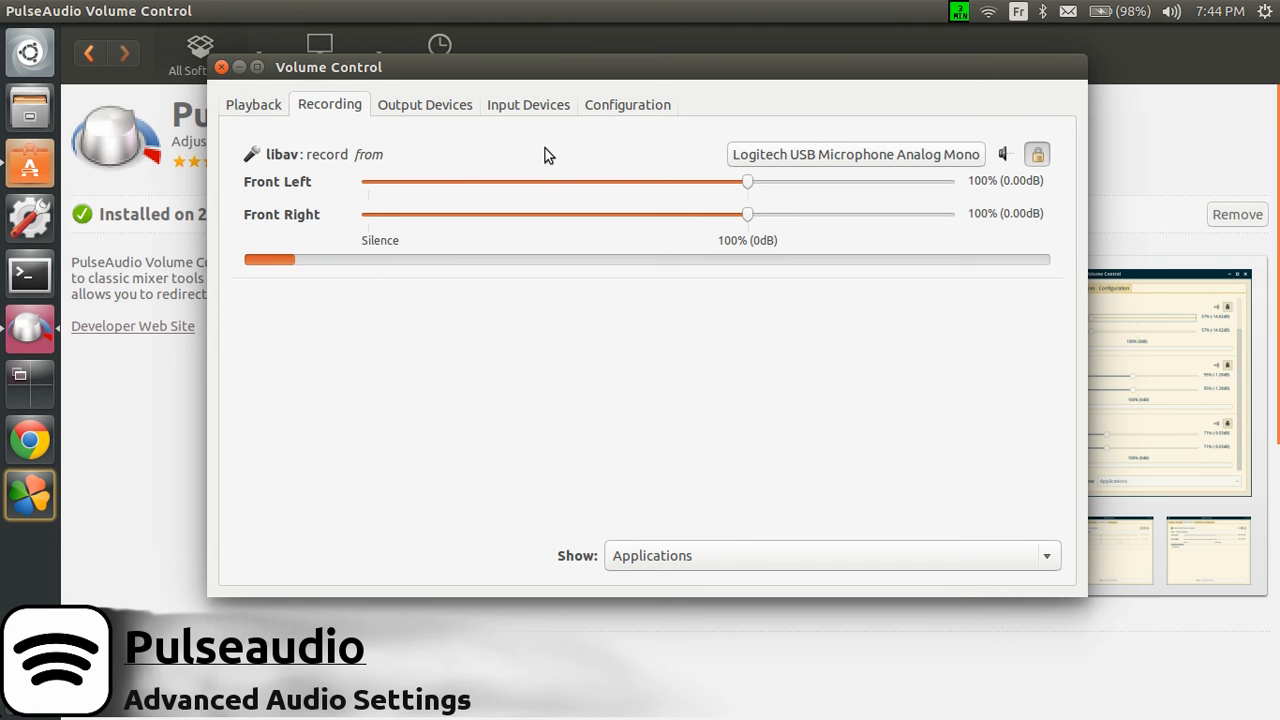
pyautogui.moveTo(464, 153)
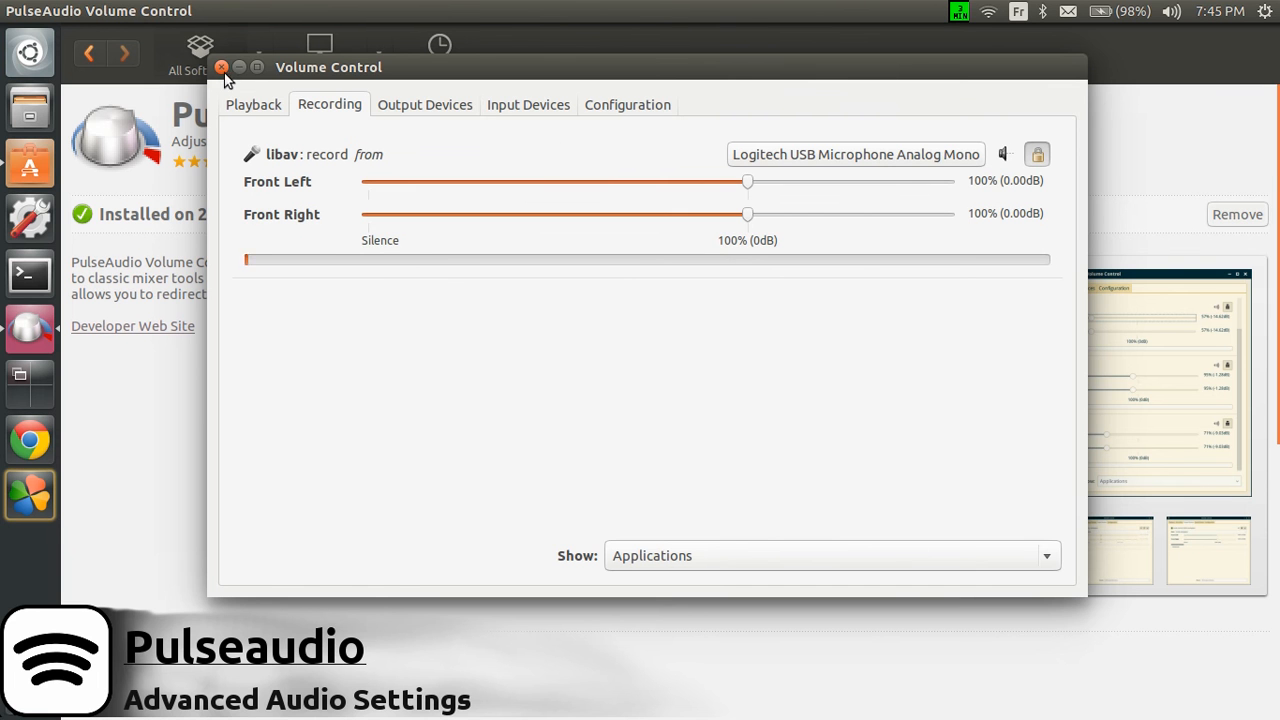
pyautogui.click(222, 67)
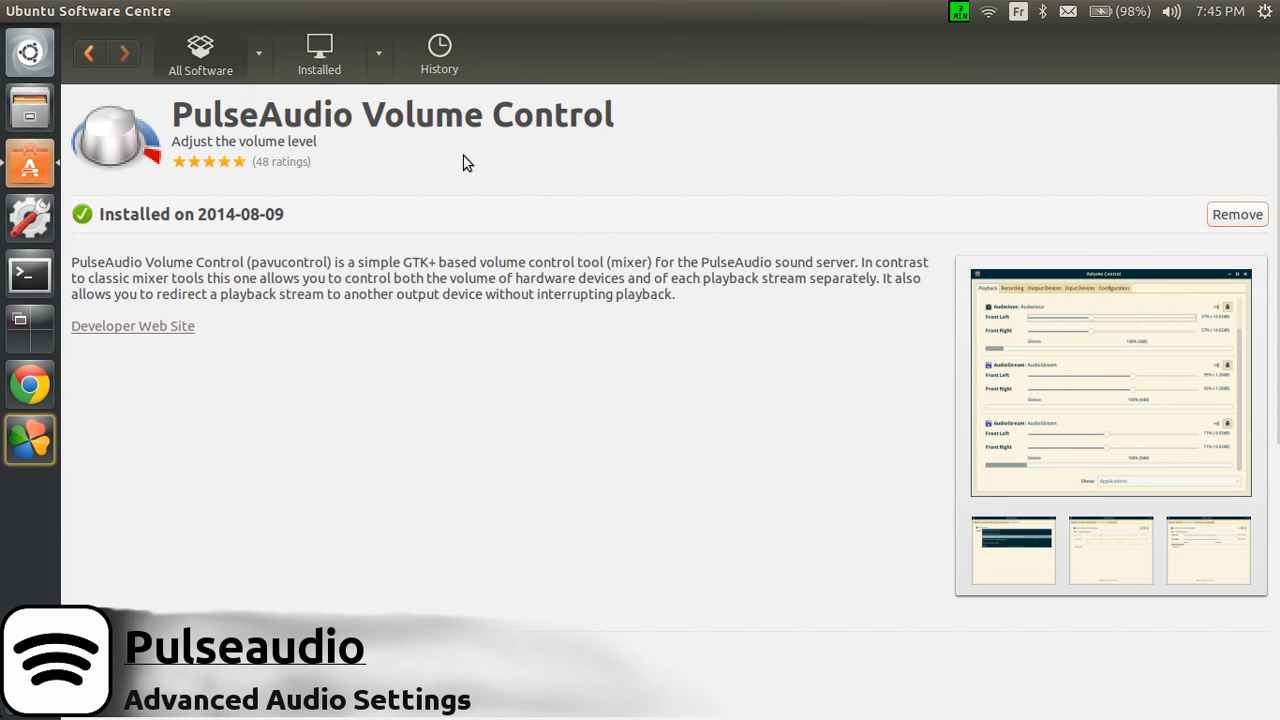
pyautogui.moveTo(478, 186)
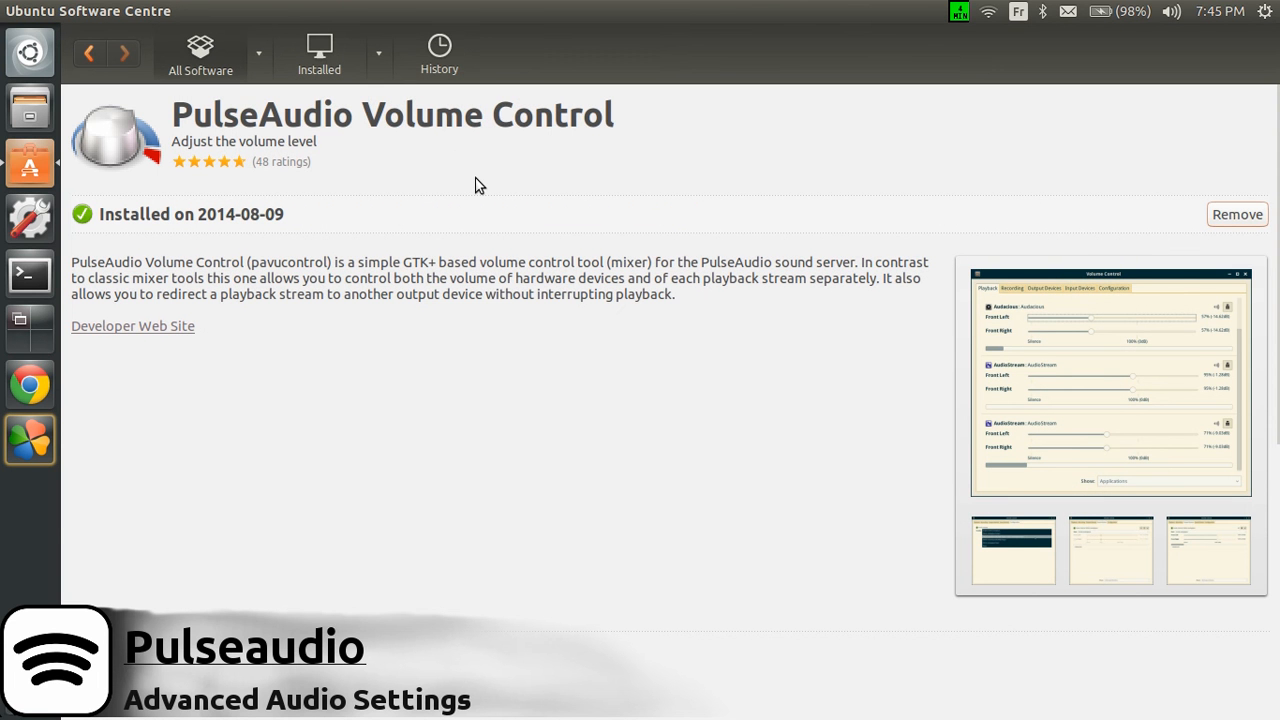